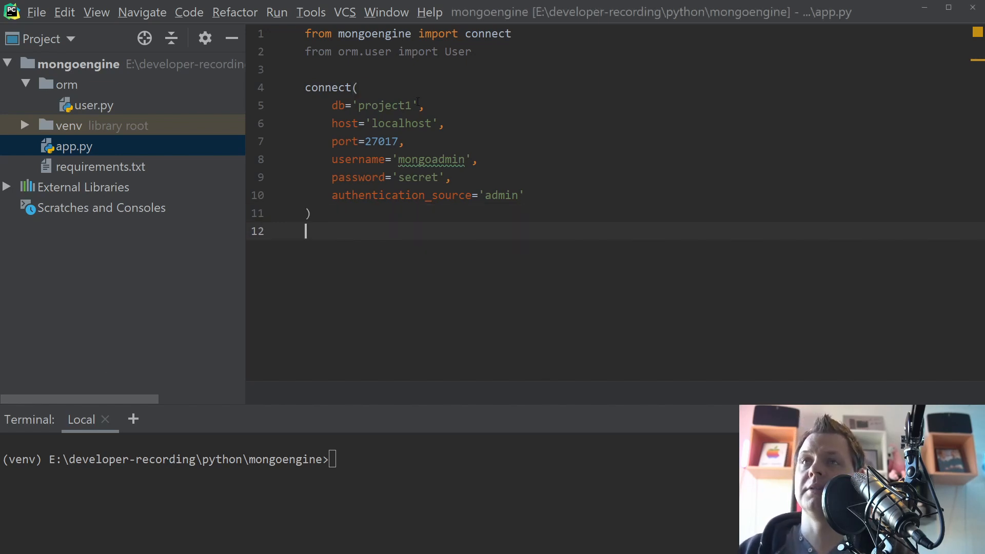
{"action": "mouse_move", "coordinate": [135, 117]}
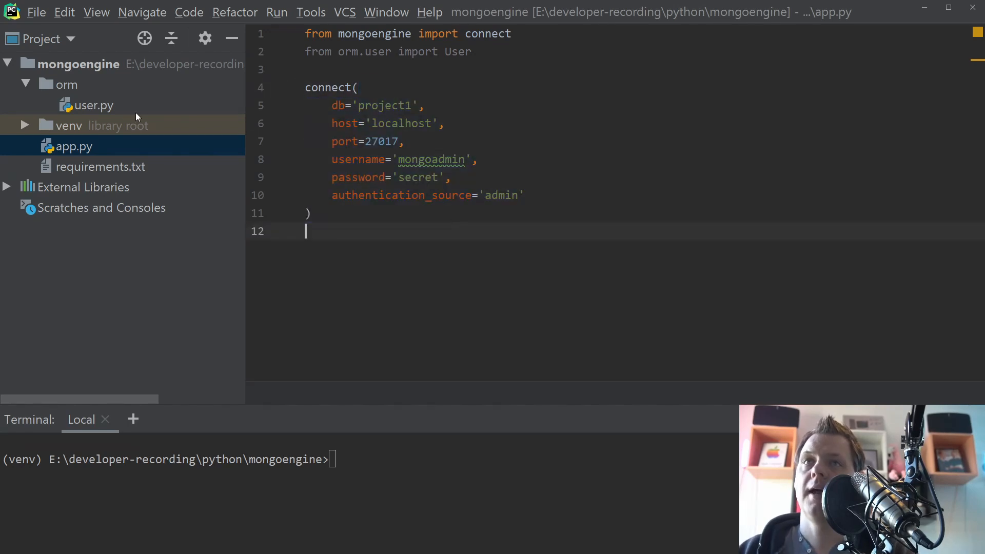
Review the User model, return to app.py, run python app.py and check the user collection in Robo 3T
{"action": "left_click", "coordinate": [95, 105]}
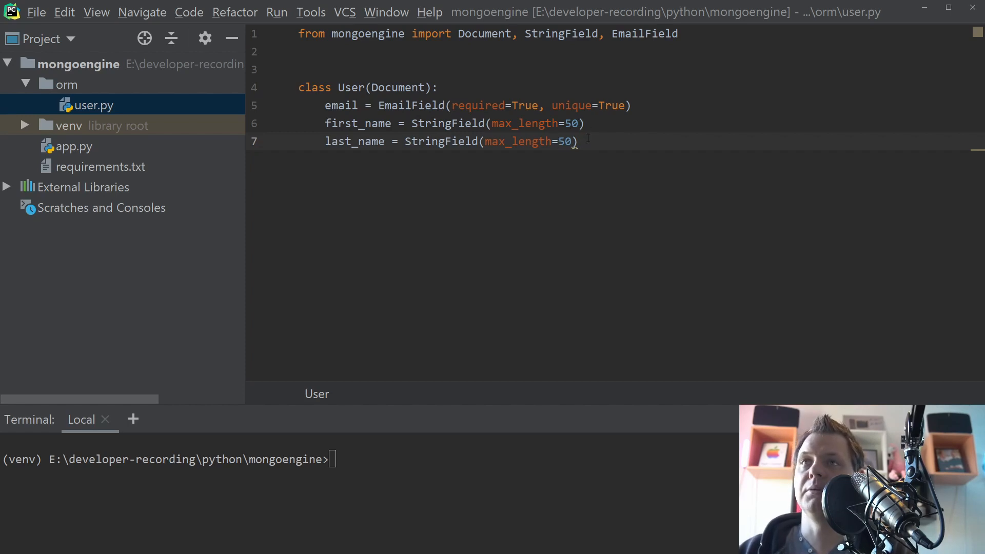
{"action": "mouse_move", "coordinate": [99, 146]}
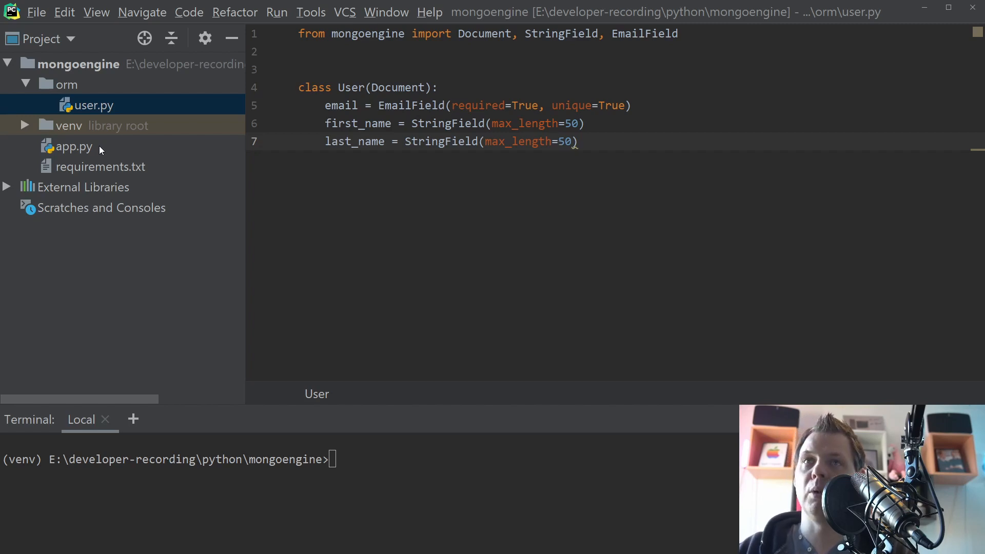
{"action": "left_click", "coordinate": [74, 147]}
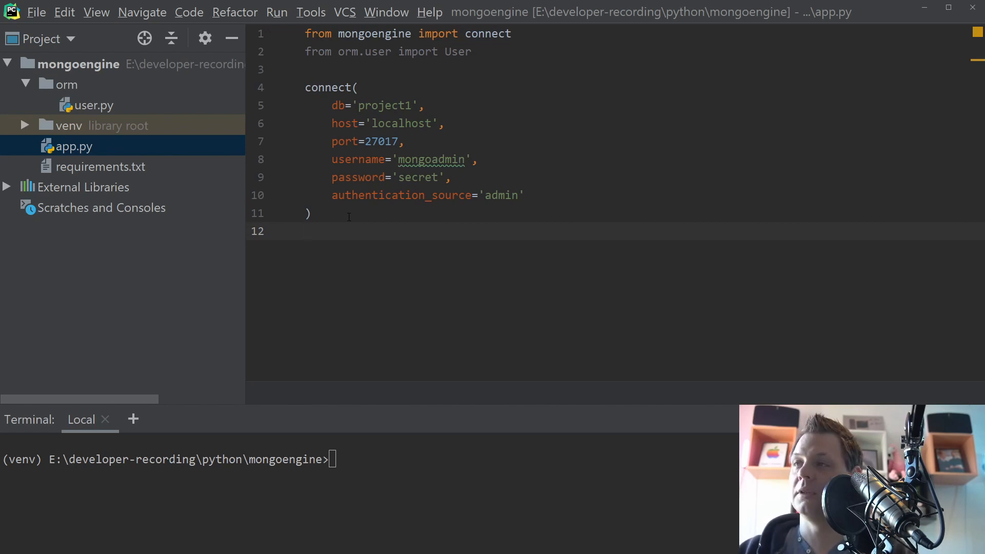
{"action": "key", "text": "enter"}
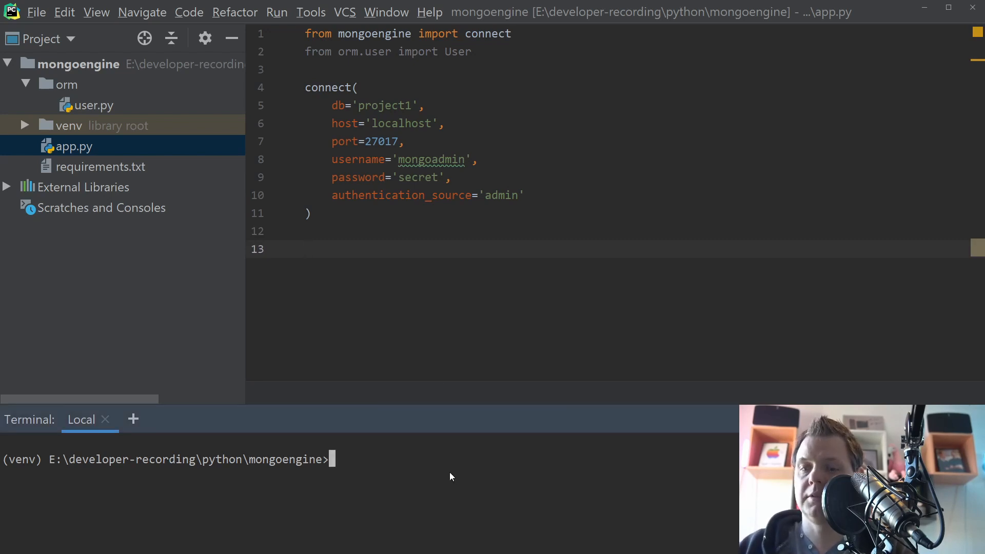
{"action": "type", "text": "python app.py"}
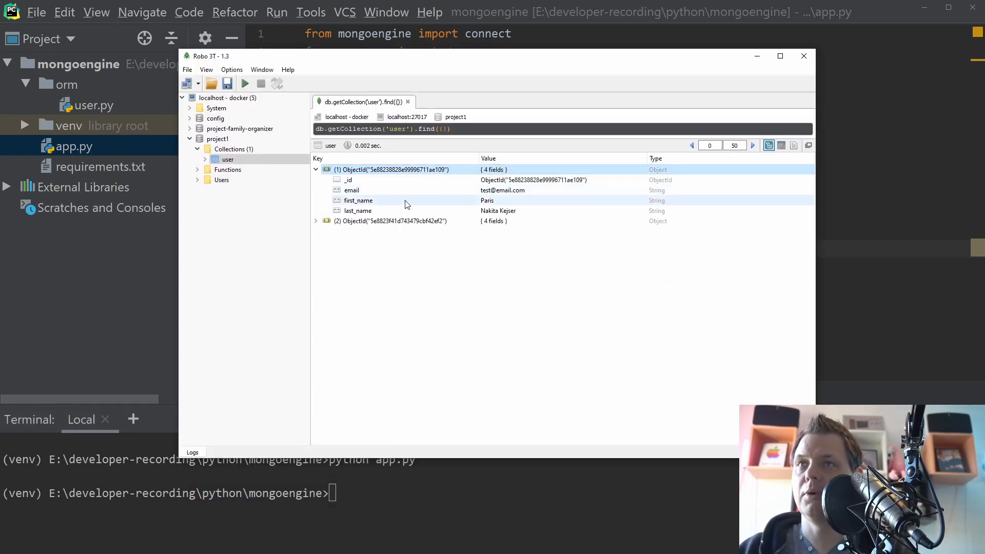
{"action": "left_click", "coordinate": [316, 221]}
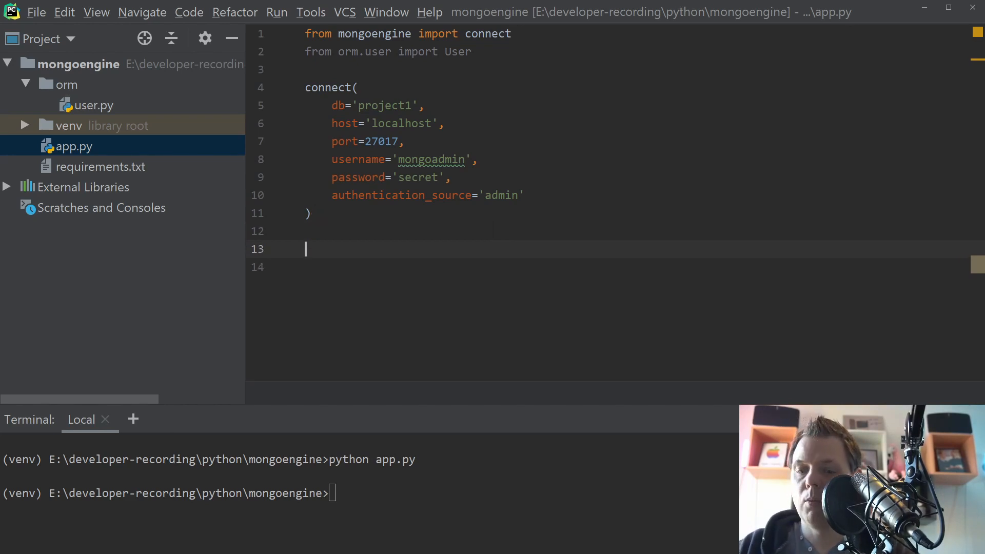
{"action": "type", "text": "user"}
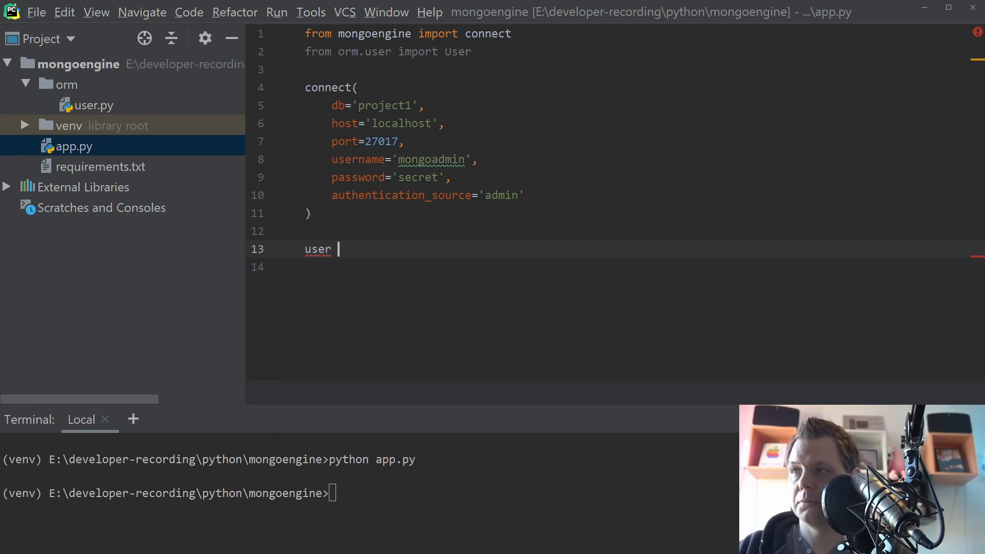
{"action": "type", "text": "= User."}
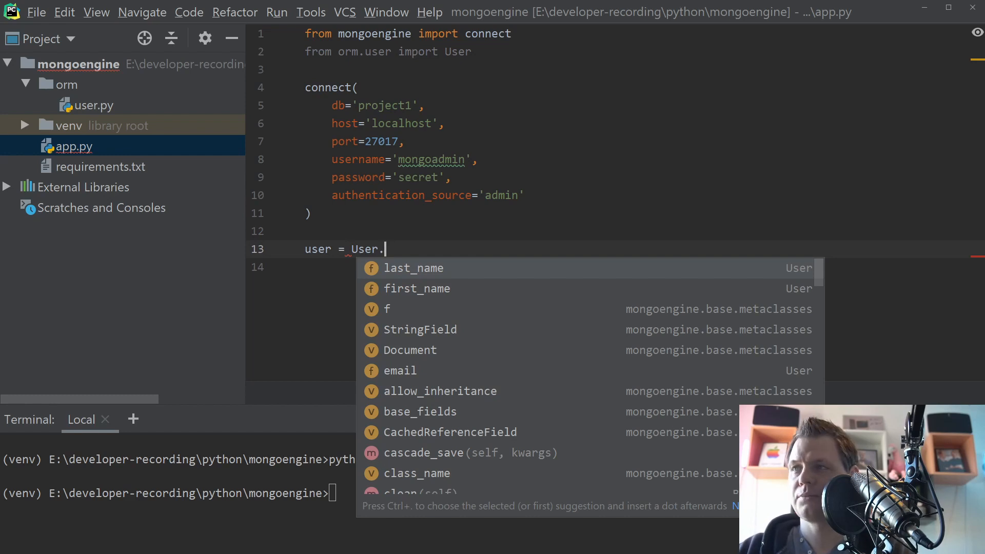
{"action": "type", "text": "objects"}
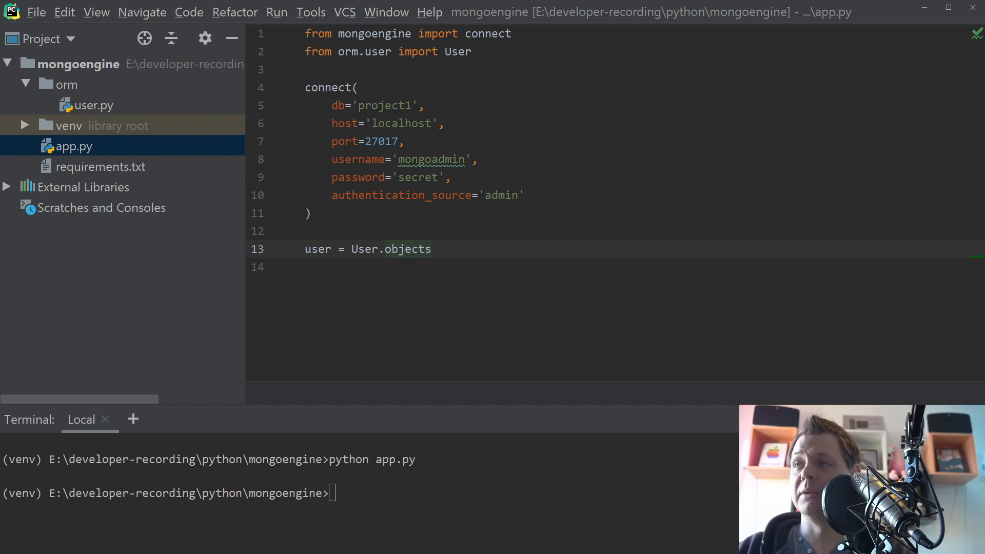
{"action": "type", "text": "()"}
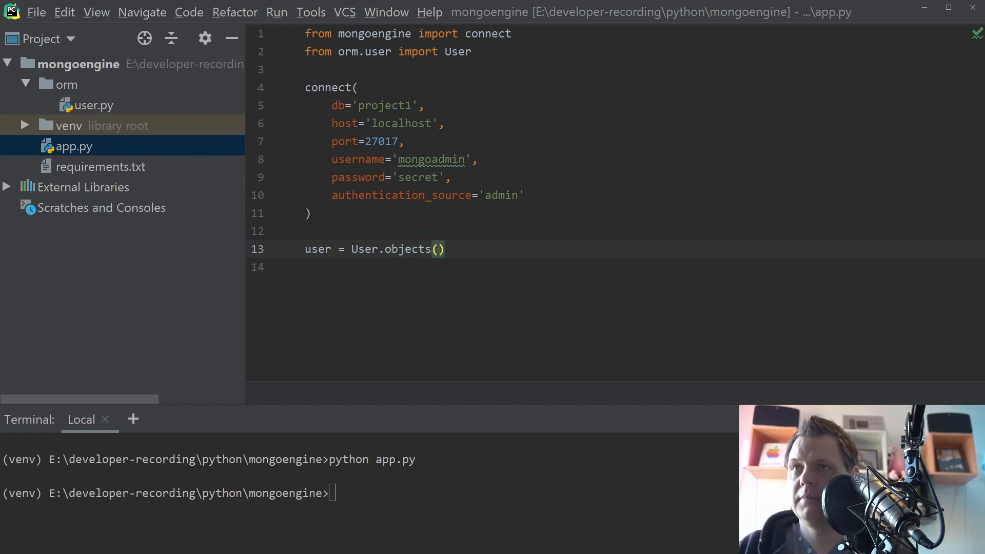
{"action": "type", "text": "email="}
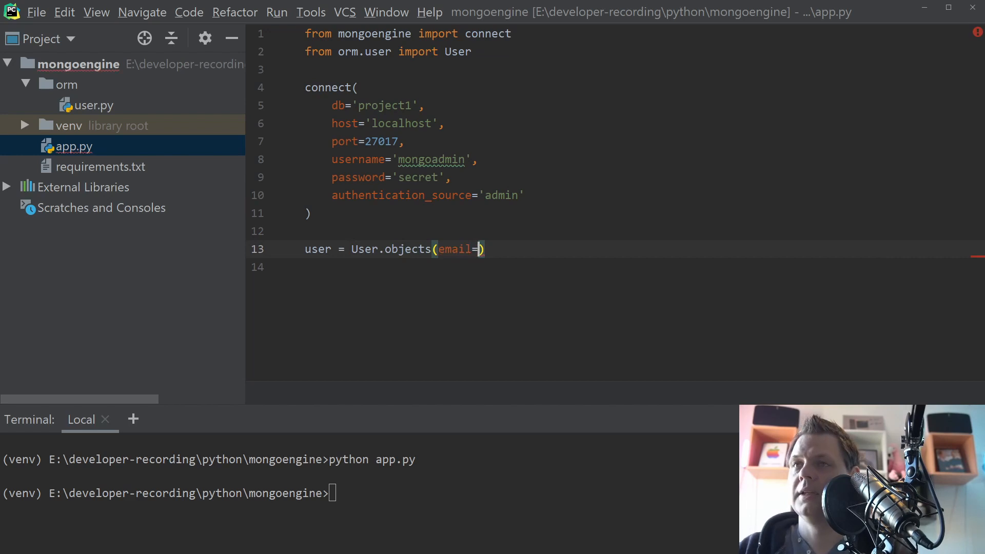
{"action": "type", "text": "'test@'"}
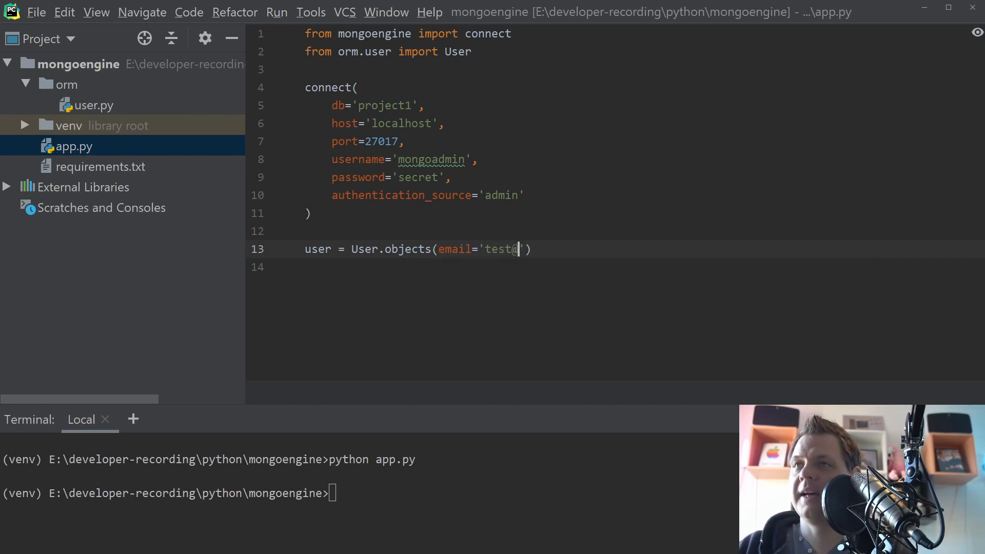
{"action": "type", "text": "user.com"}
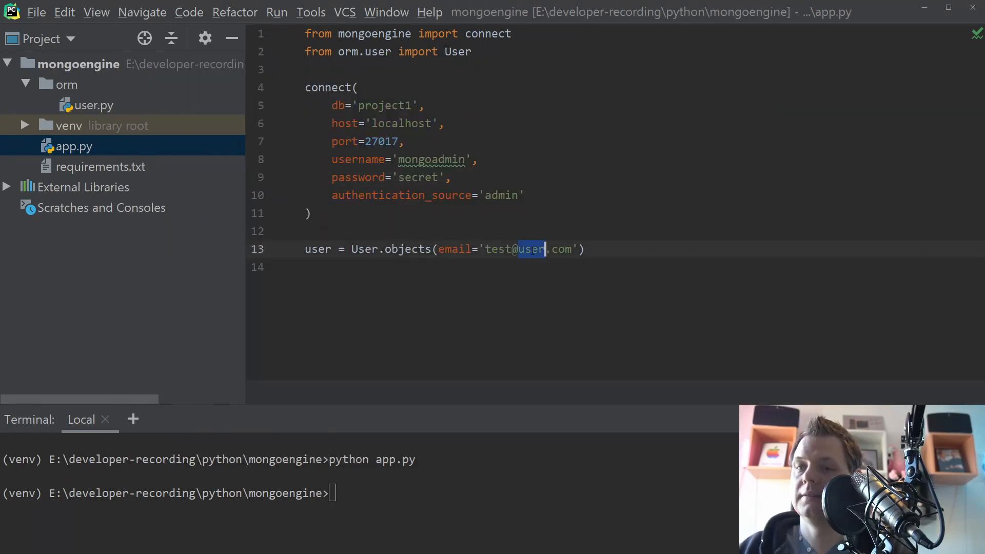
{"action": "type", "text": "email"}
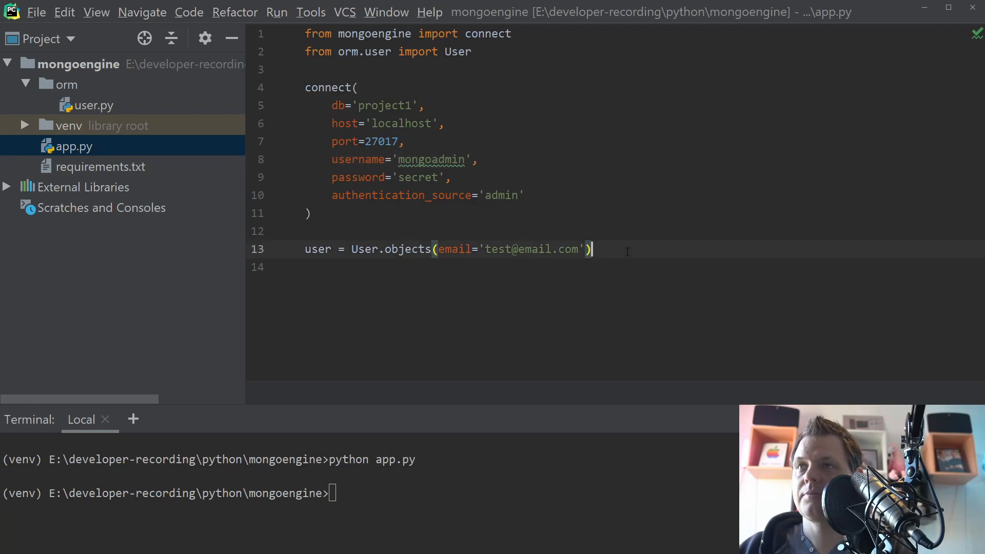
{"action": "key", "text": "enter"}
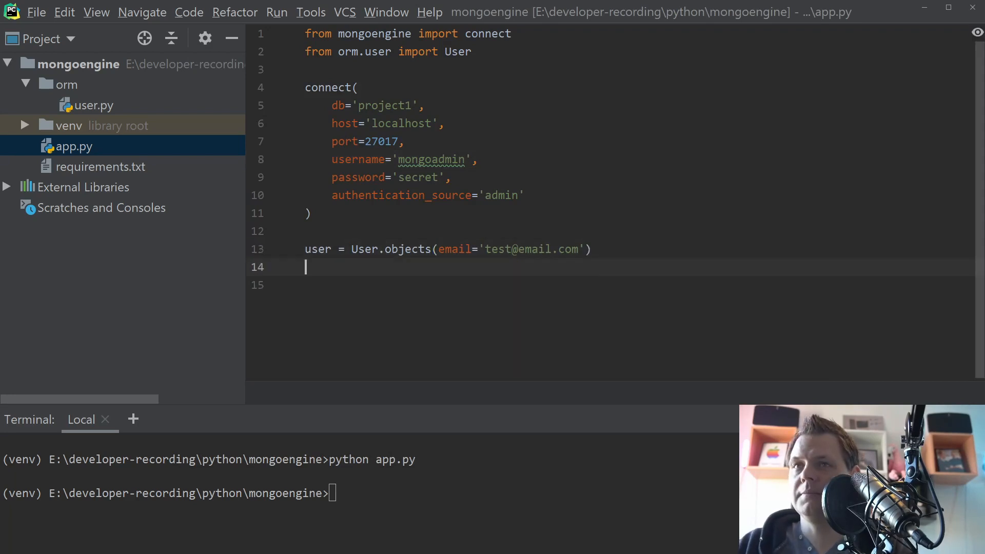
Add user.update(first_name='New Paris') and run python app.py again
{"action": "type", "text": "user"}
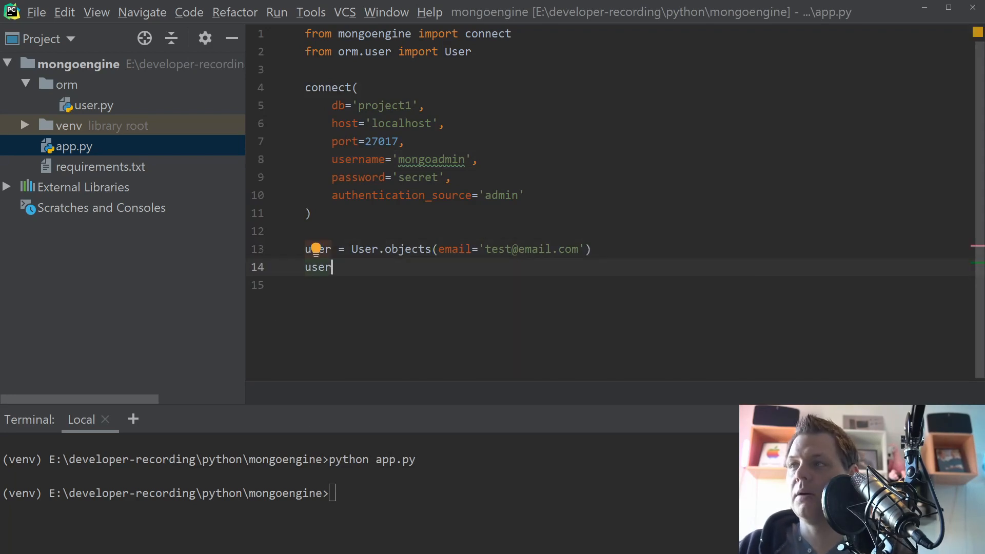
{"action": "type", "text": ".update()"}
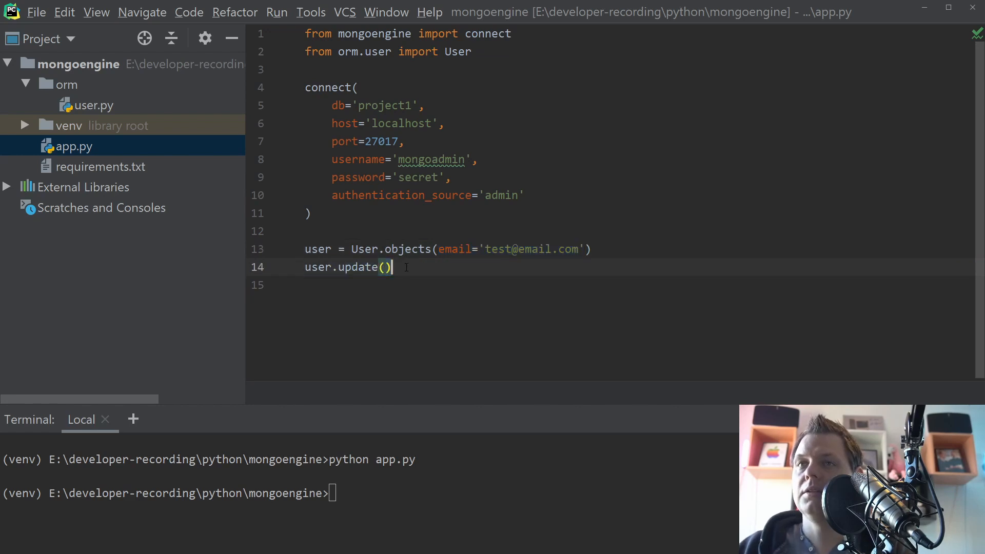
{"action": "left_click", "coordinate": [386, 267]}
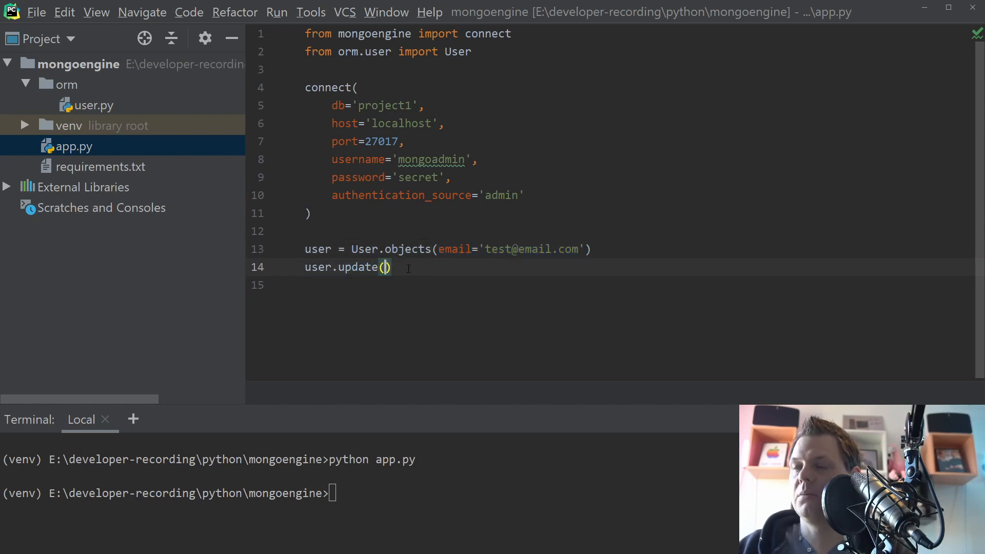
{"action": "type", "text": "first_name"}
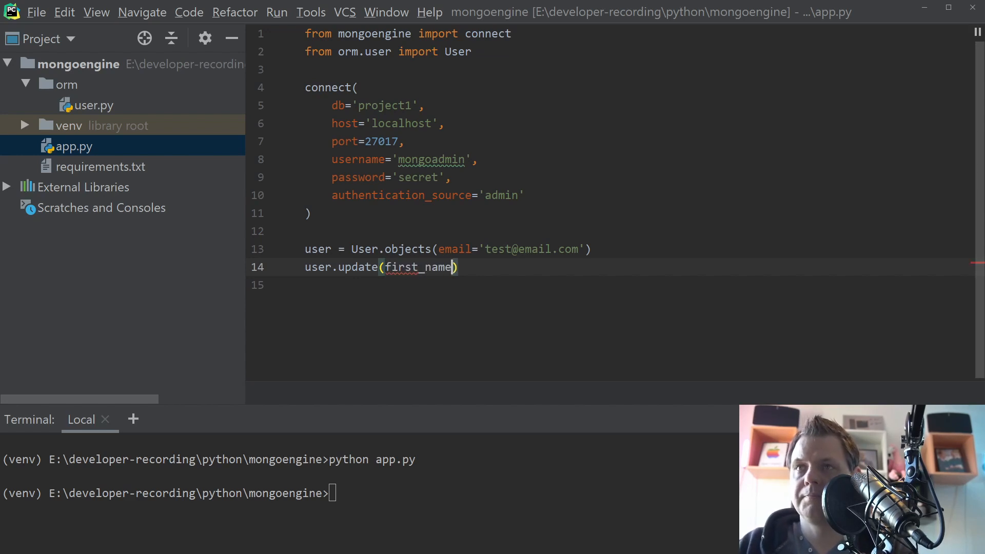
{"action": "type", "text": "='New"}
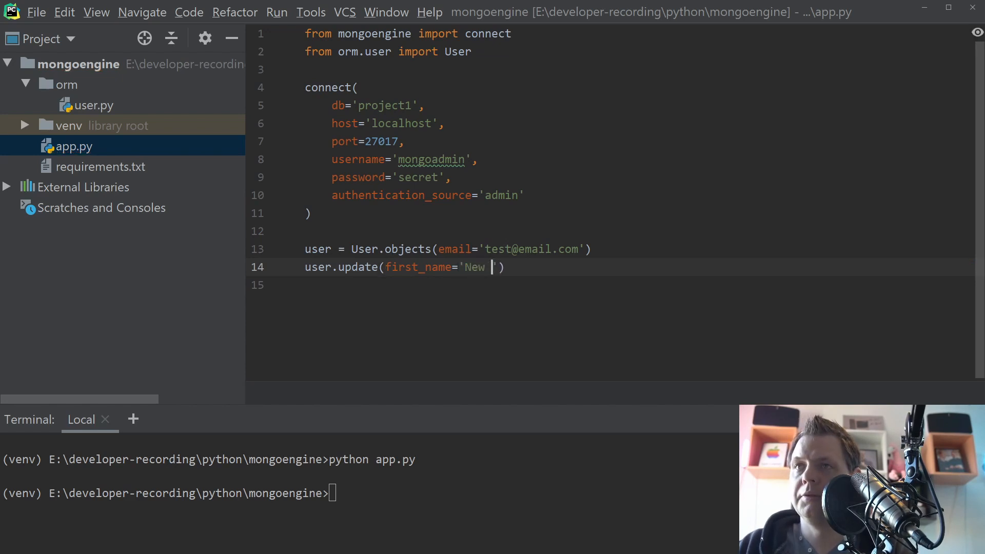
{"action": "type", "text": "Paris"}
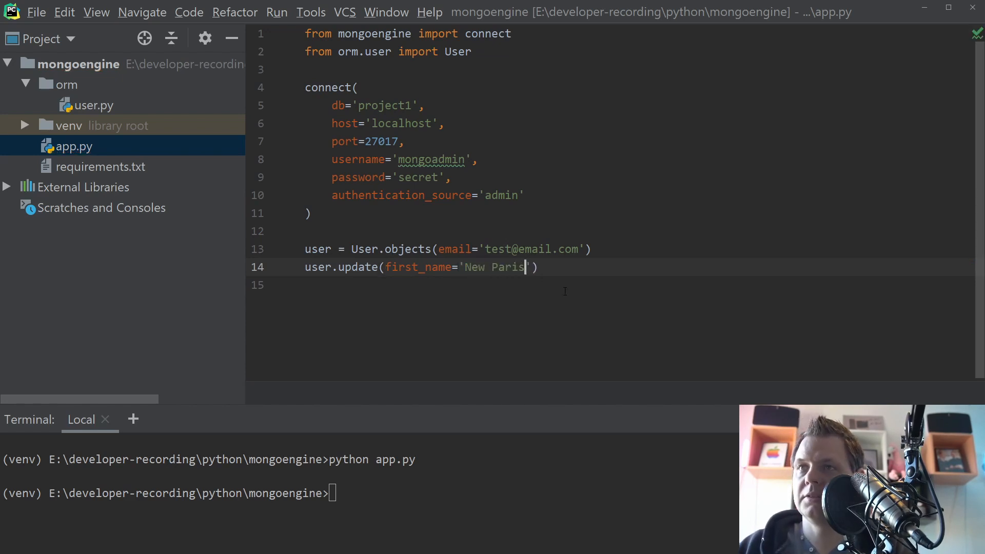
{"action": "type", "text": "python app.py"}
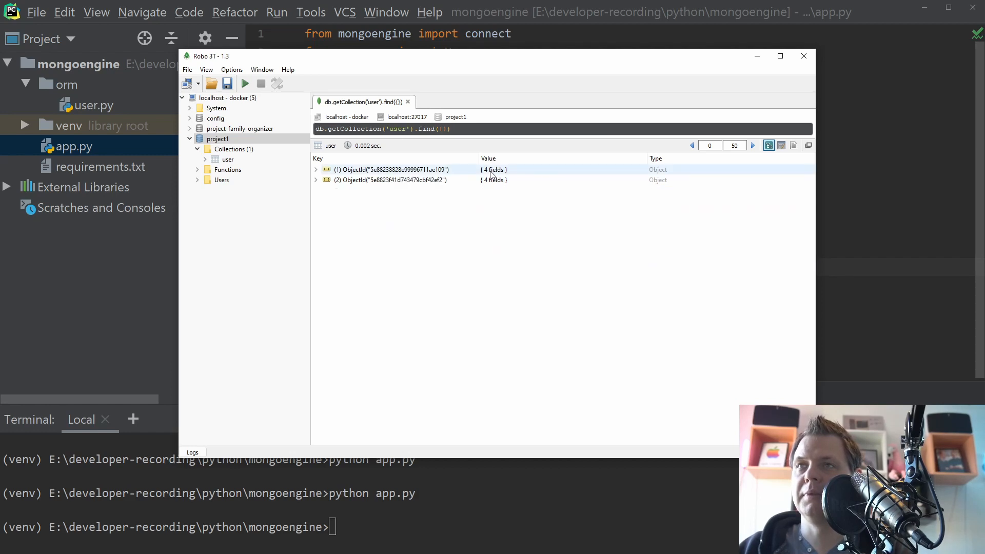
{"action": "left_click", "coordinate": [316, 170]}
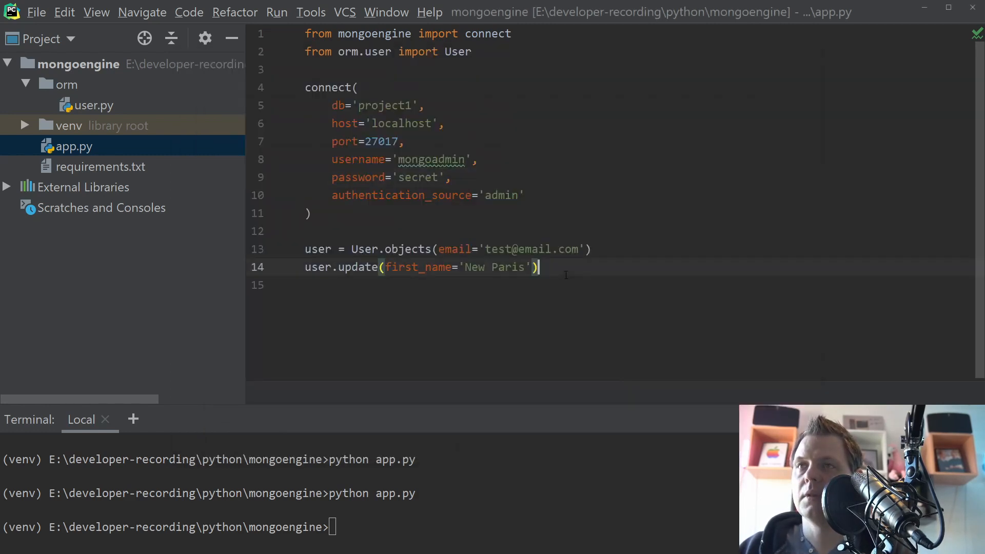
Add the comment '# Static params field updater' above the first update
{"action": "key", "text": "enter"}
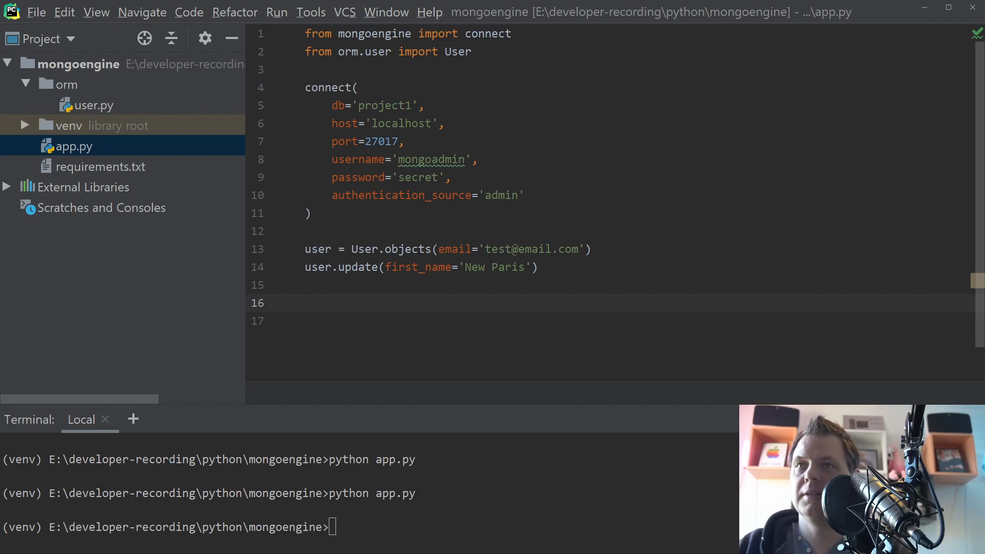
{"action": "type", "text": "#"}
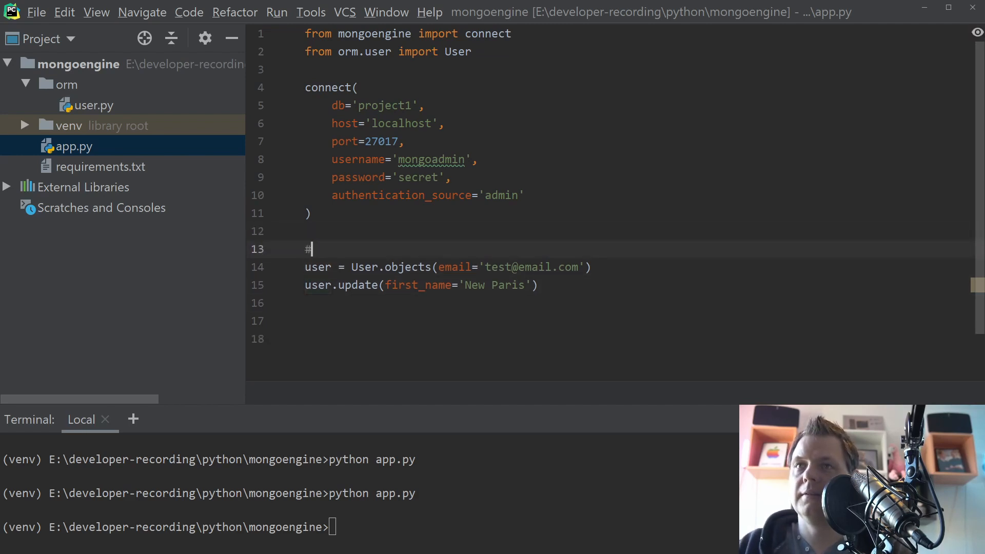
{"action": "type", "text": "Static params"}
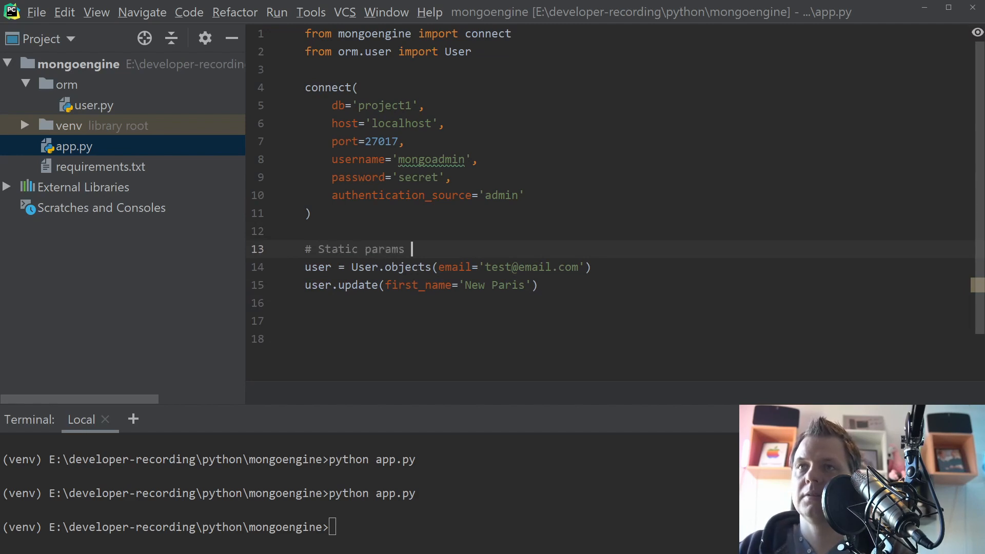
{"action": "type", "text": "field"}
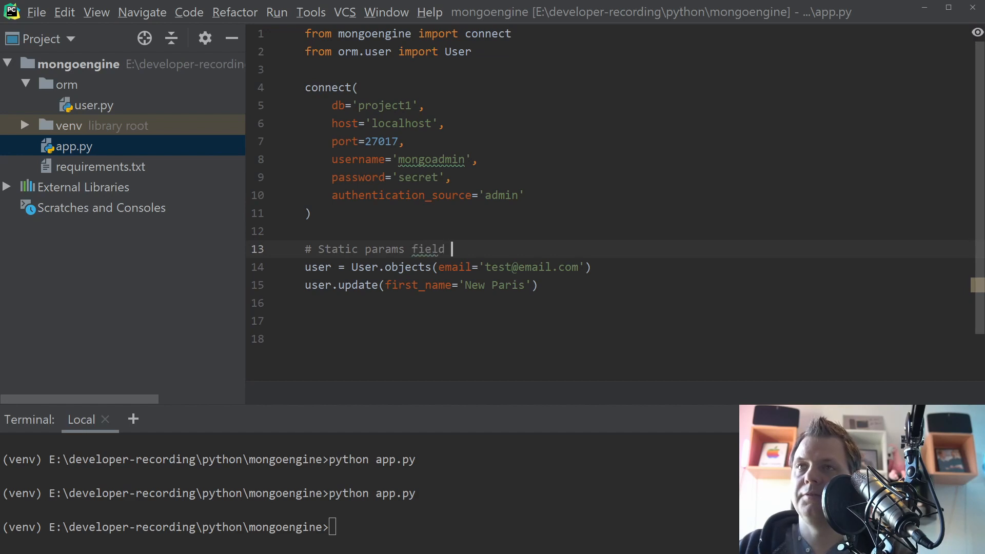
{"action": "type", "text": "updater"}
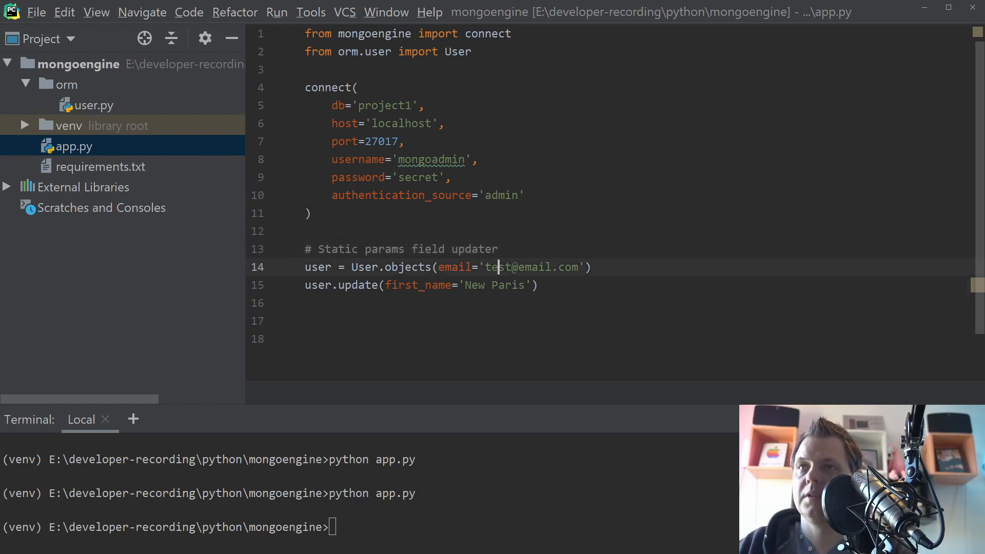
Add a '# Dyanmic params field updater' comment below and select the misspelled word
{"action": "type", "text": "#"}
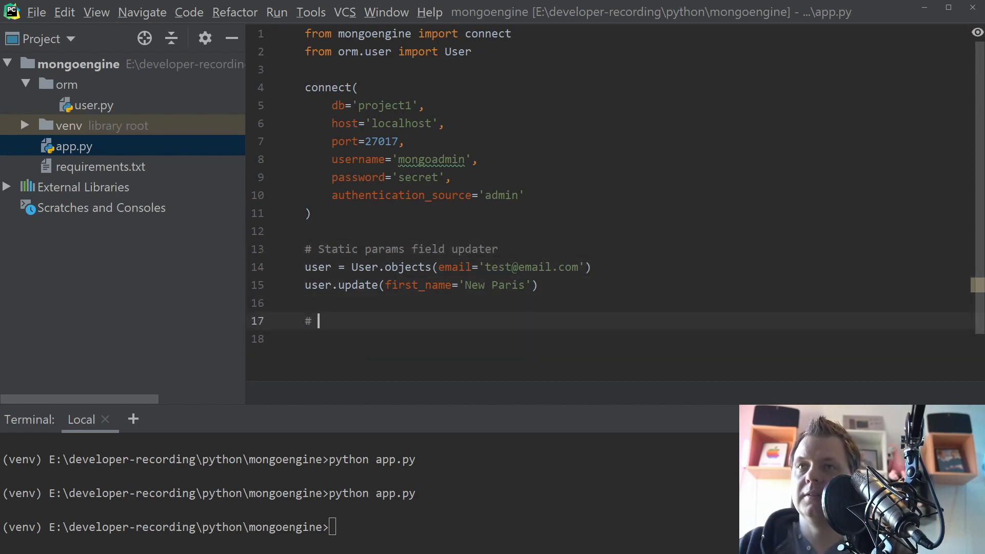
{"action": "type", "text": "Dyanmicp"}
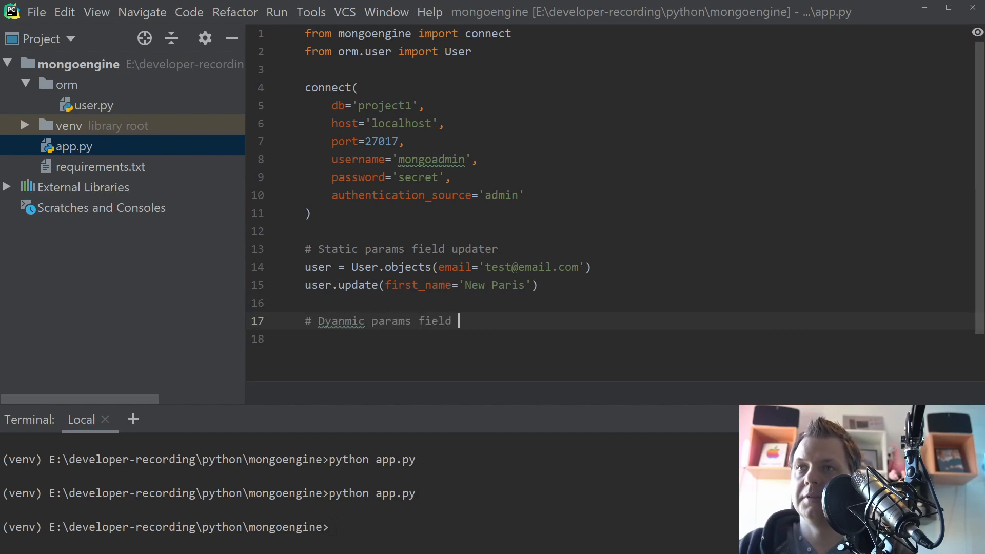
{"action": "type", "text": "updater"}
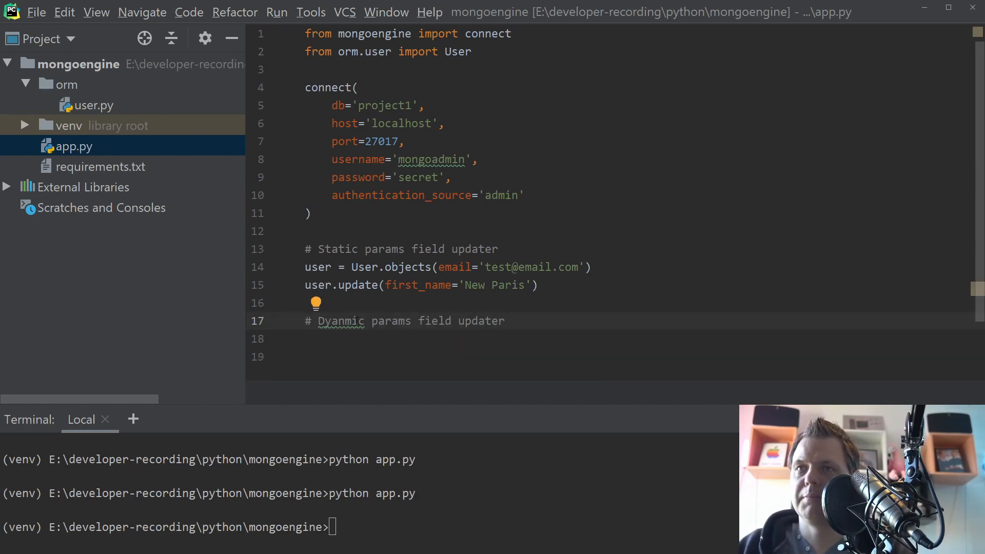
{"action": "double_click", "coordinate": [341, 321]}
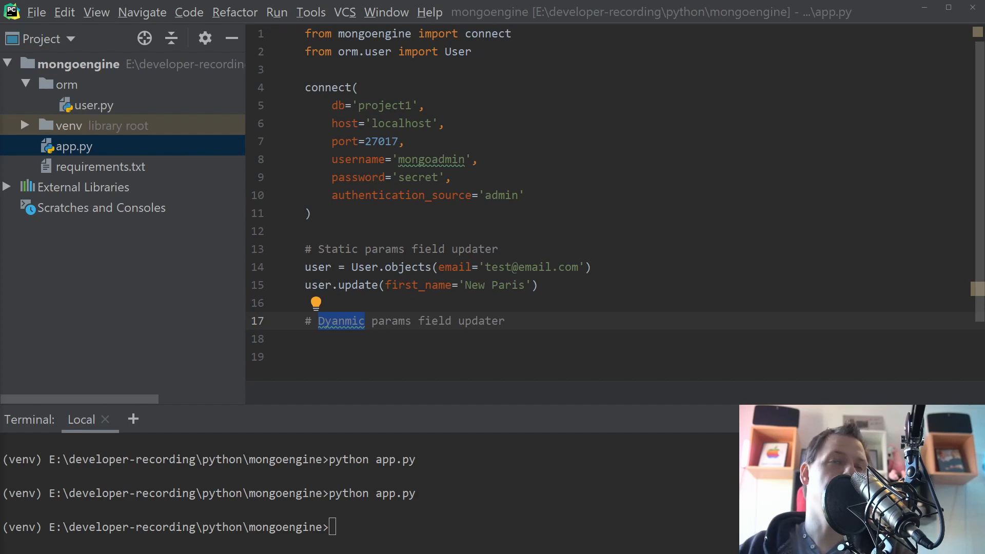
Retype the word so the comment reads Dynamic params field updater and start a new line
{"action": "type", "text": "dynamic"}
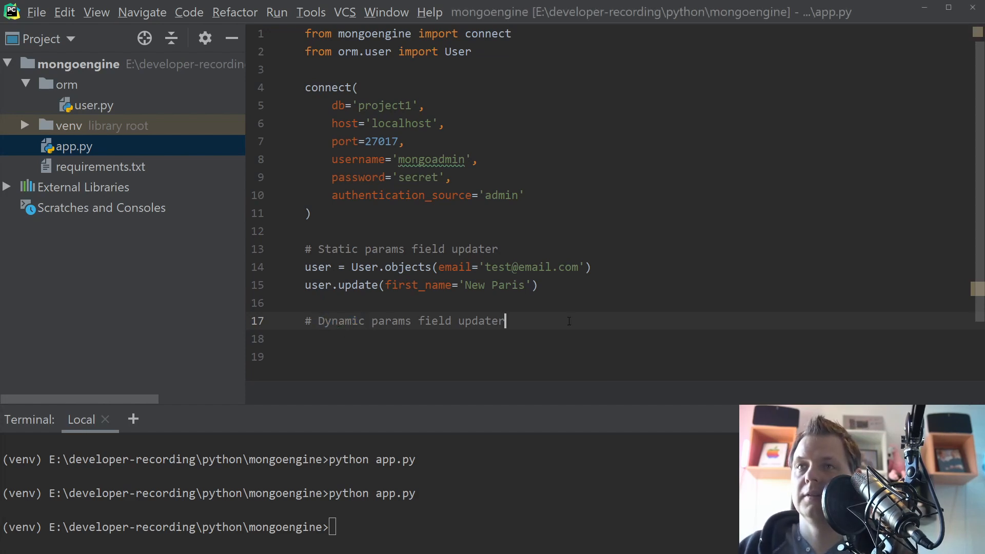
{"action": "key", "text": "enter"}
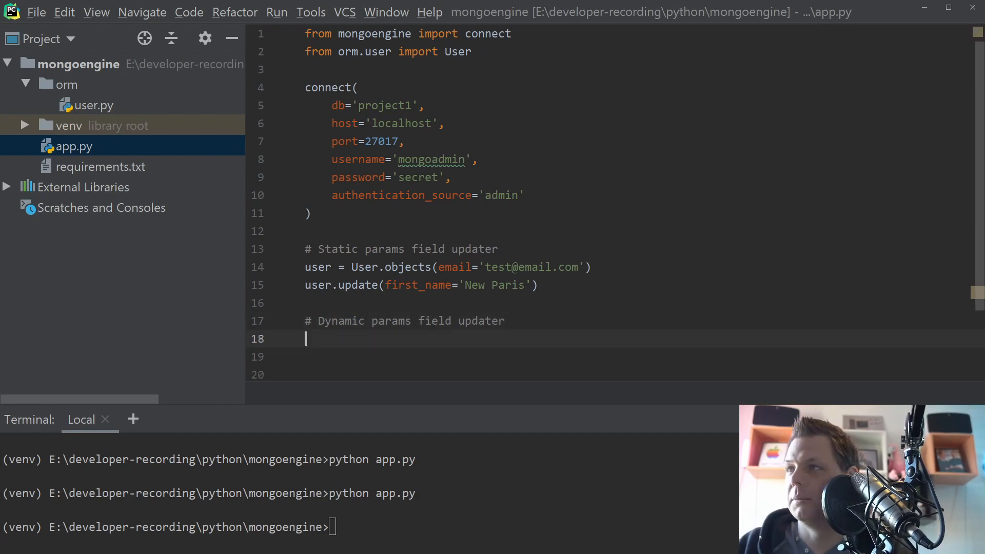
Start the fields dict with 'first_name': 'Secound Test'
{"action": "type", "text": "fields"}
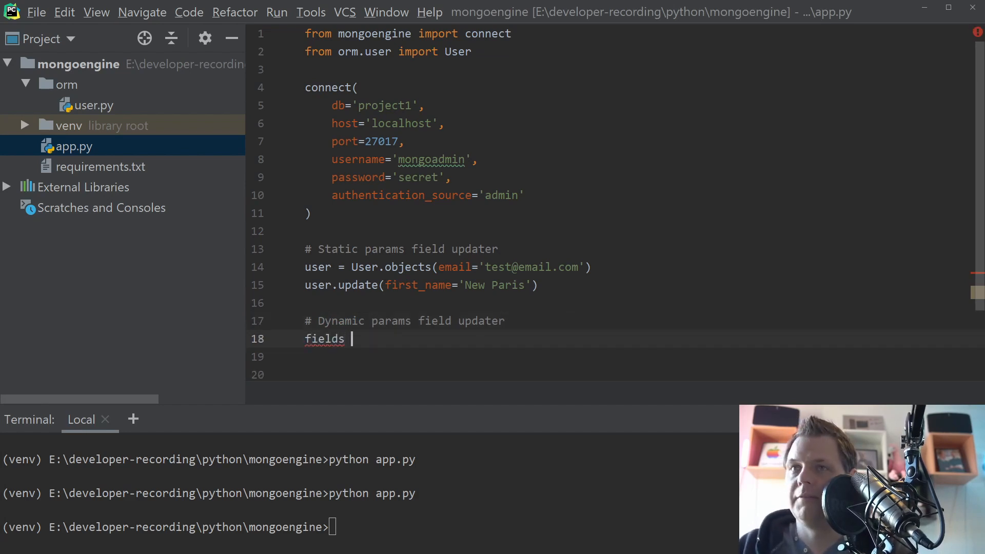
{"action": "type", "text": "= {"}
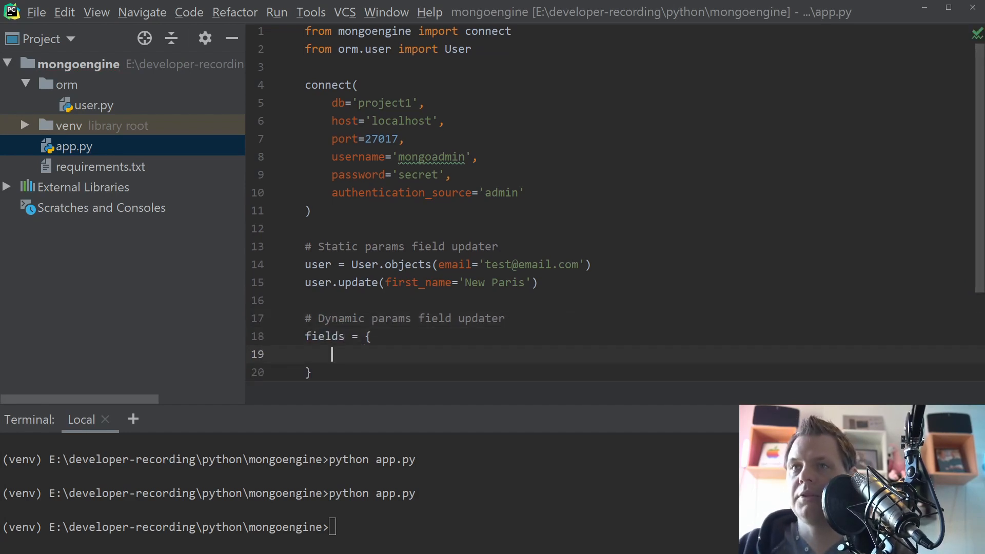
{"action": "type", "text": "'firs"}
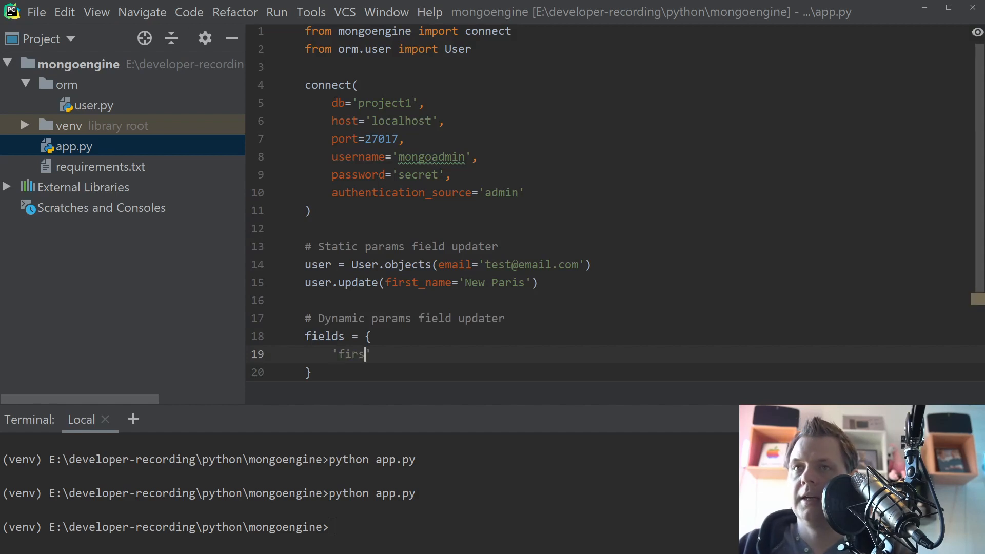
{"action": "type", "text": "_name':"}
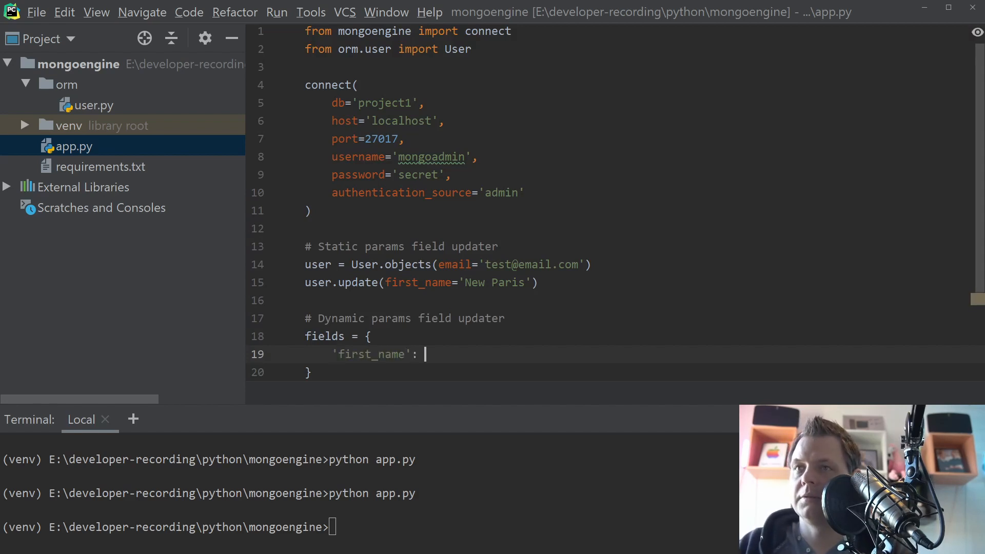
{"action": "type", "text": "''"}
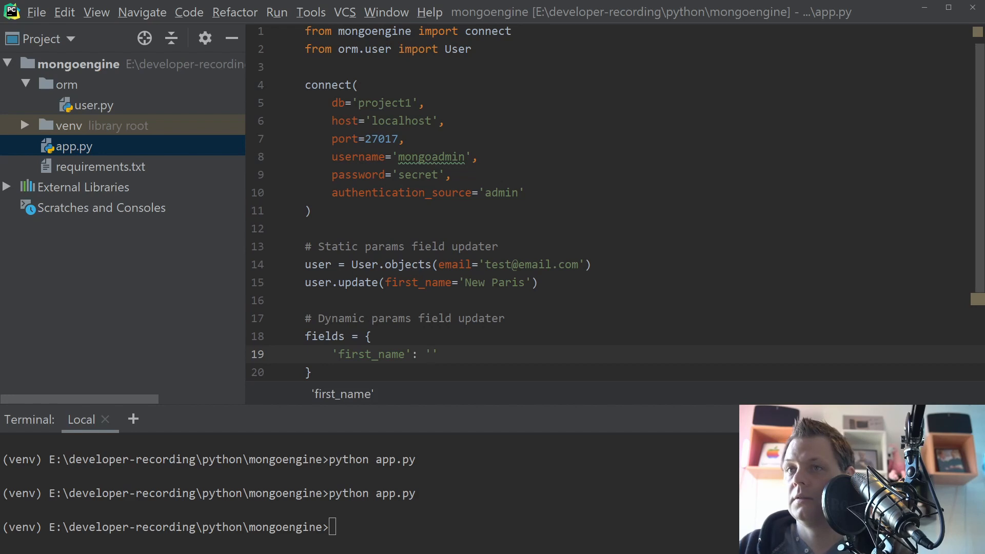
{"action": "type", "text": "Secound Te"}
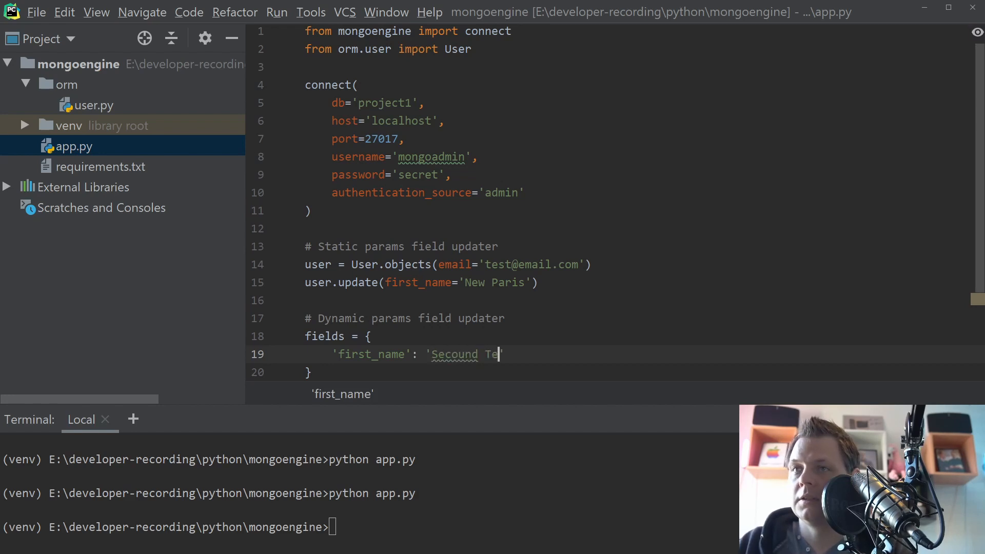
{"action": "type", "text": "st'"}
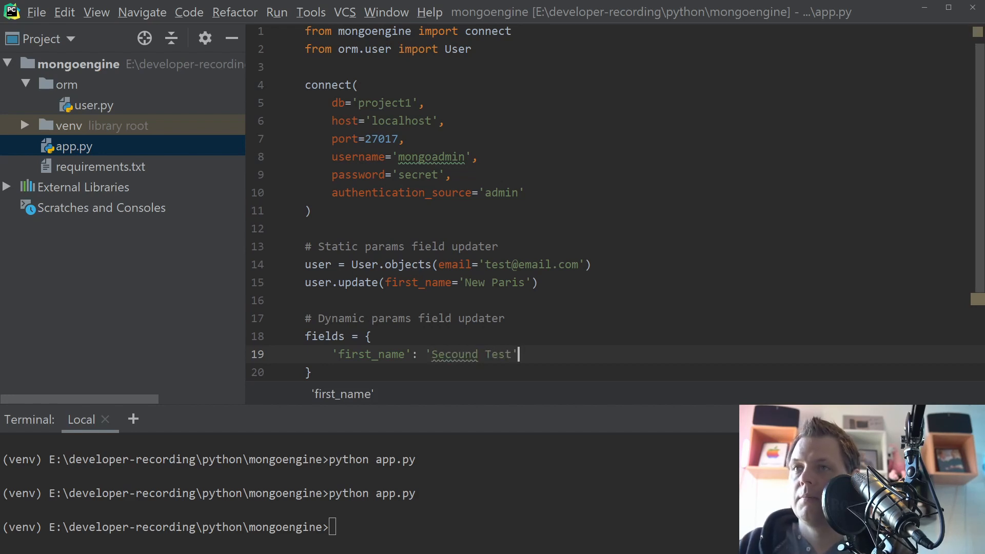
Add 'last_name': 'Frist Last Name' to the fields dict
{"action": "type", "text": "'last'"}
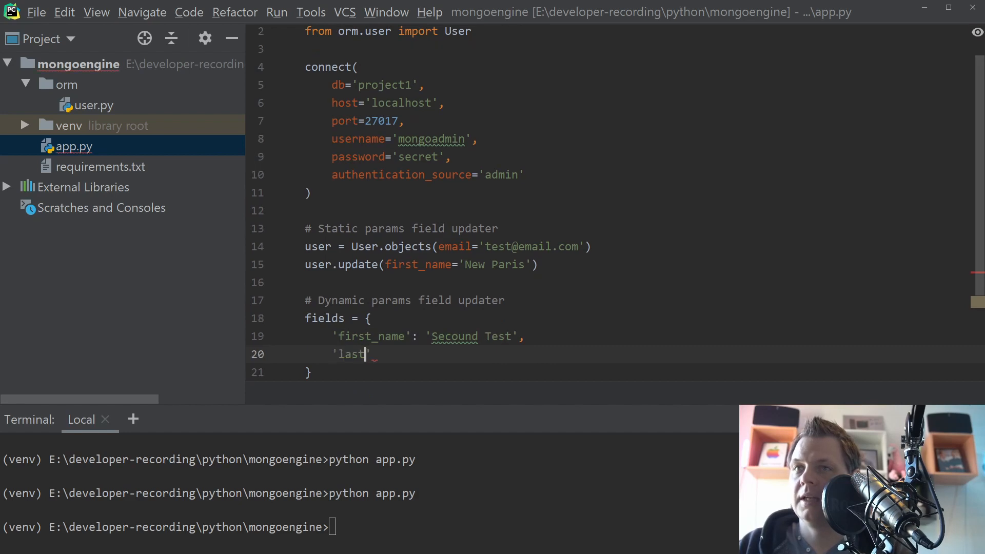
{"action": "type", "text": "_name':"}
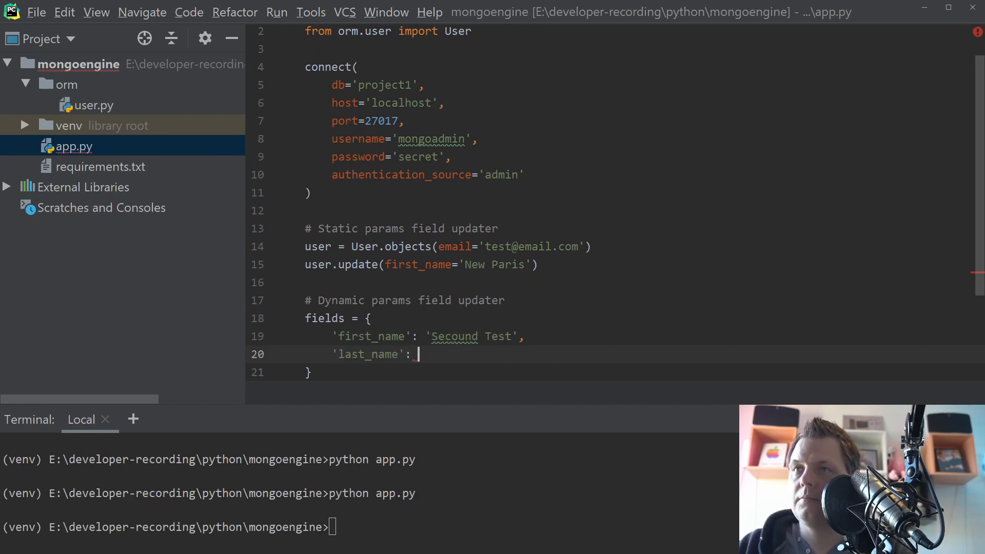
{"action": "type", "text": "'F'"}
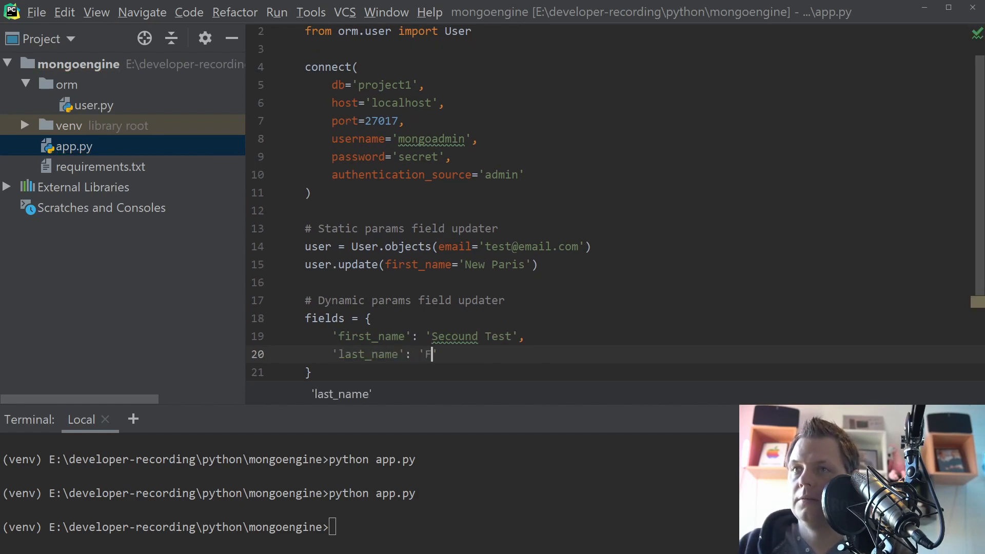
{"action": "type", "text": "Frist Lastn"}
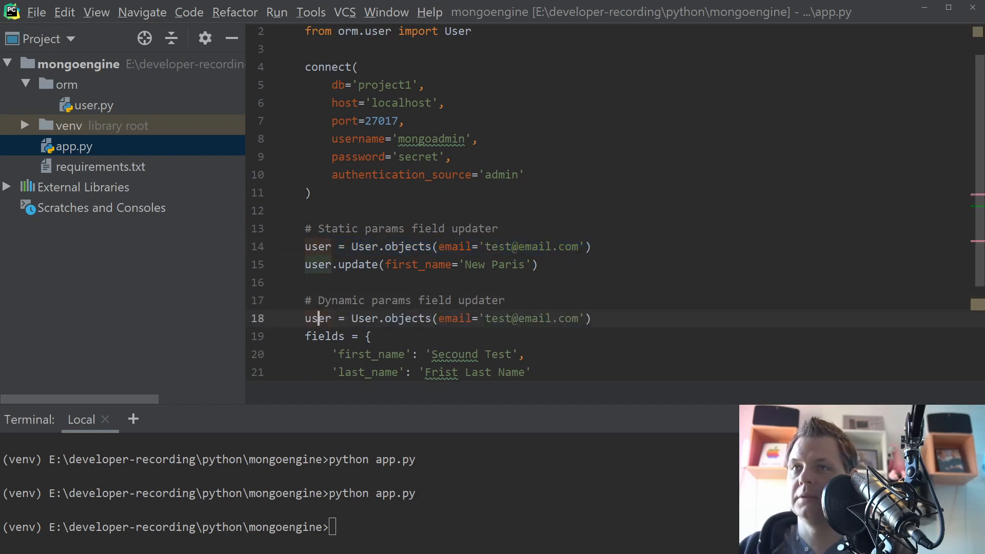
Add the user2 query and call user2.update(**fields)
{"action": "type", "text": "2"}
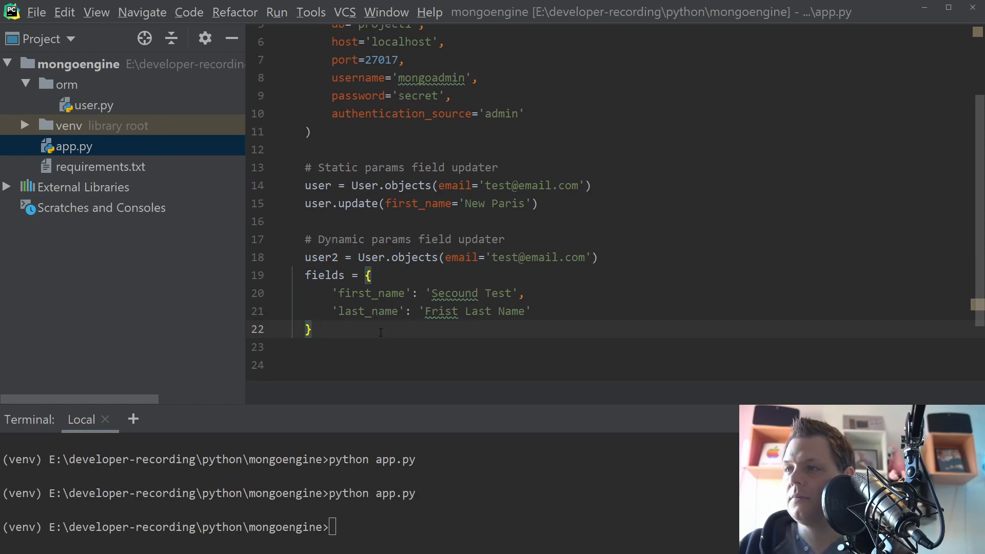
{"action": "type", "text": "user2"}
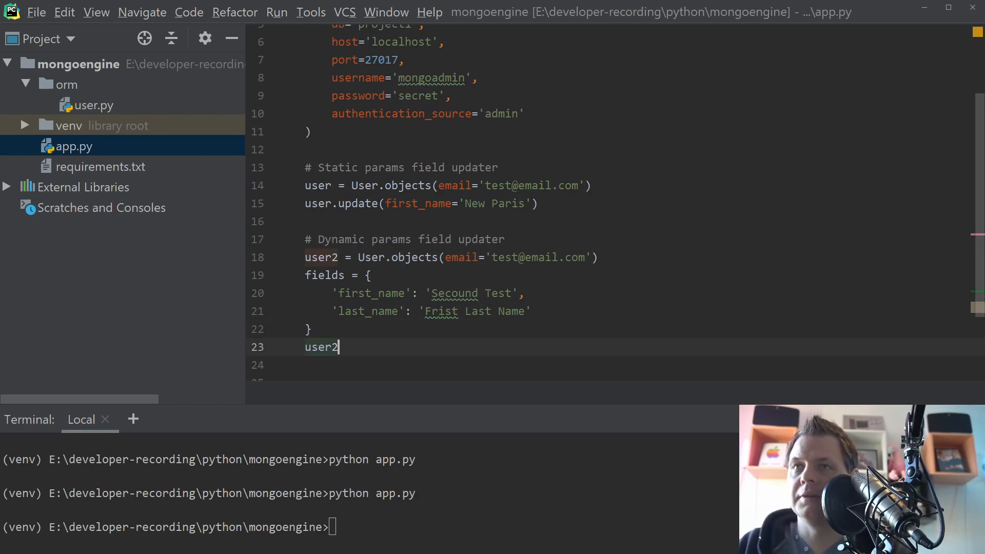
{"action": "type", "text": ".update("}
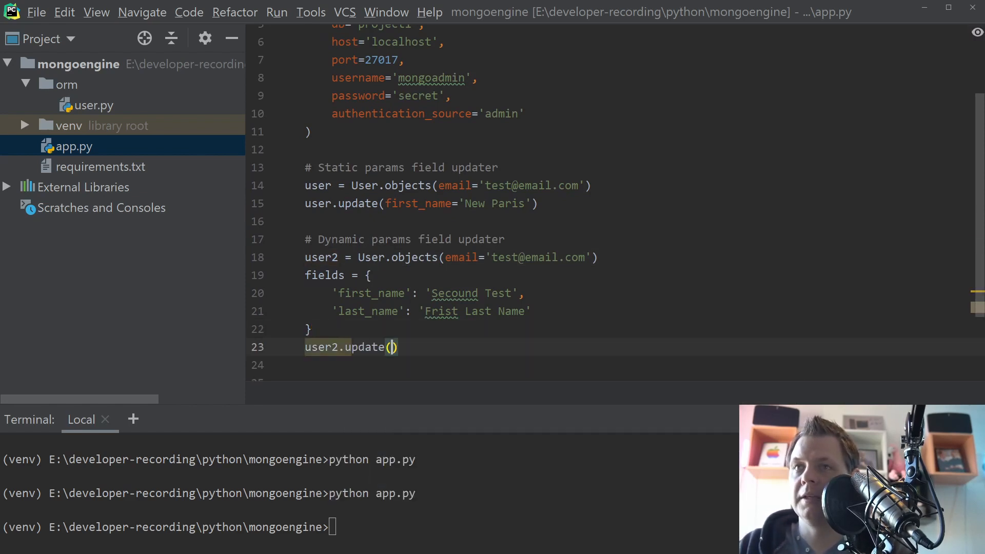
{"action": "type", "text": "**"}
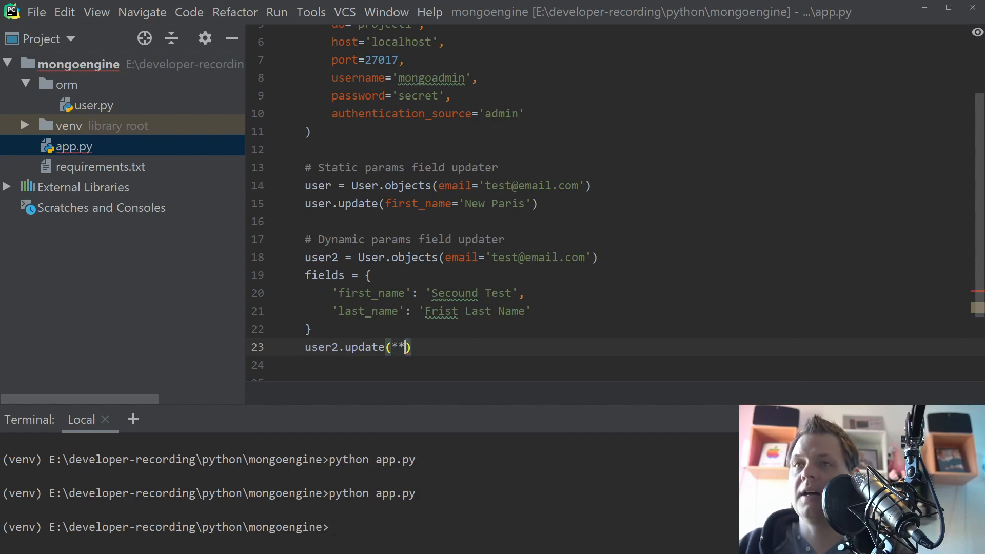
{"action": "type", "text": "fields"}
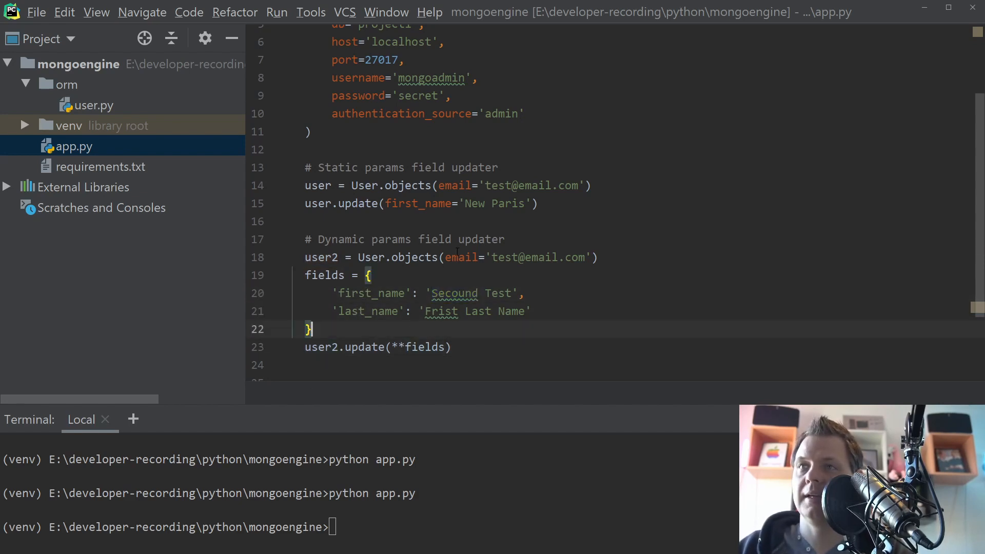
{"action": "double_click", "coordinate": [370, 294]}
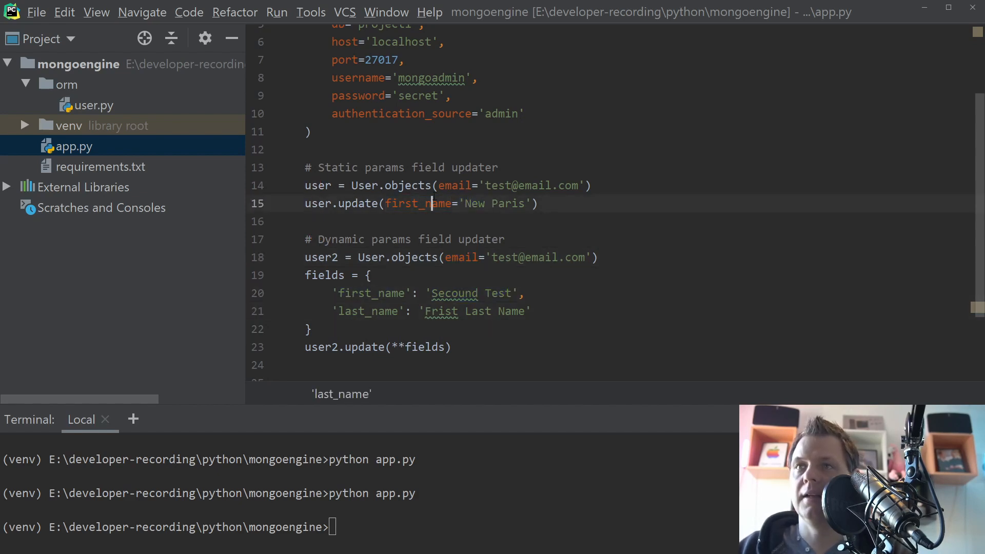
{"action": "double_click", "coordinate": [476, 310]}
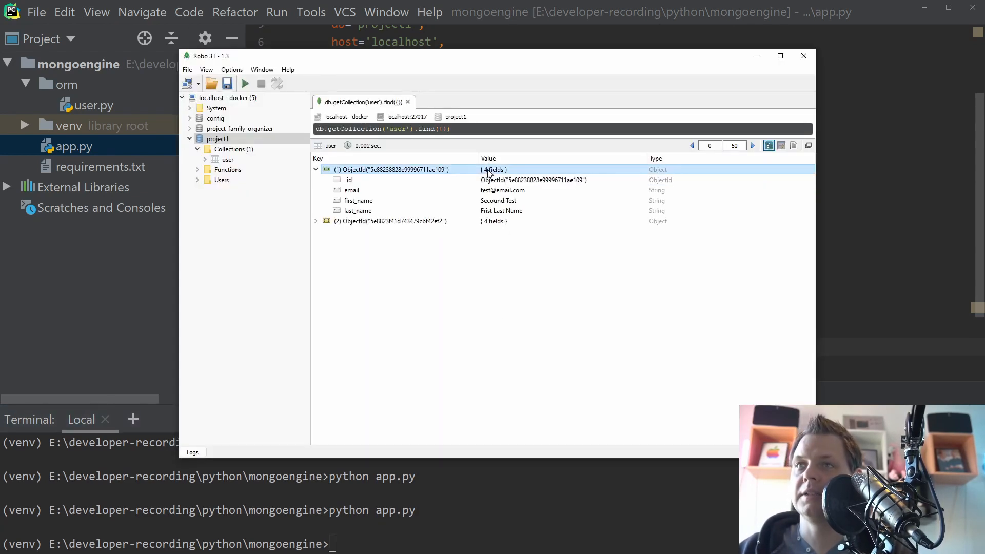
Re-run find({}) on the user collection and inspect the first document showing first_name New Paris
{"action": "left_click", "coordinate": [352, 190]}
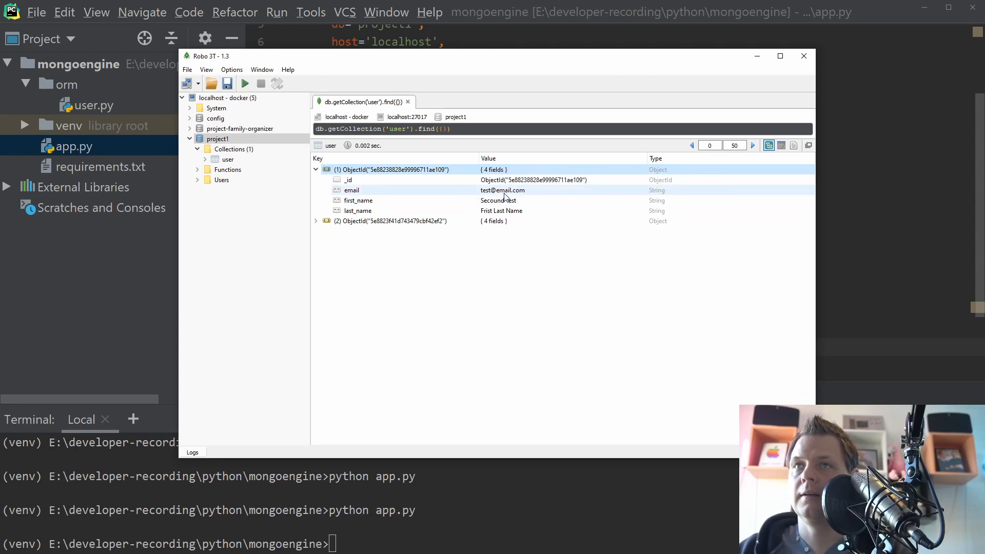
{"action": "left_click", "coordinate": [316, 221]}
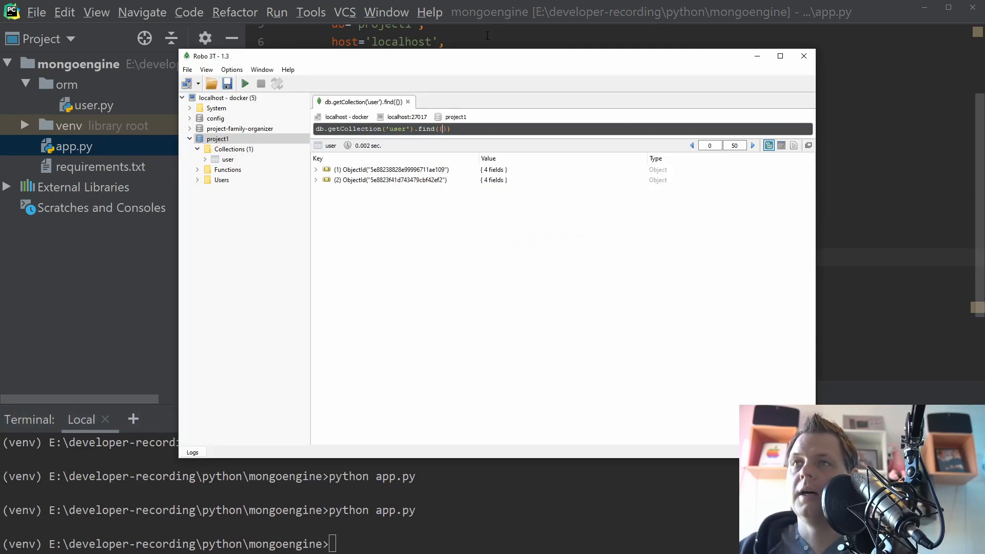
{"action": "left_click", "coordinate": [316, 170]}
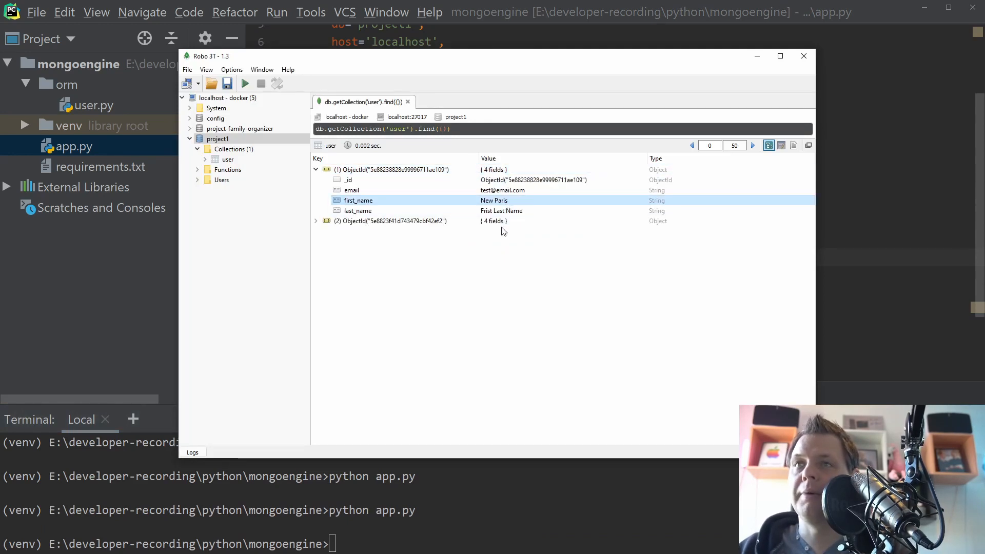
{"action": "left_click", "coordinate": [316, 221]}
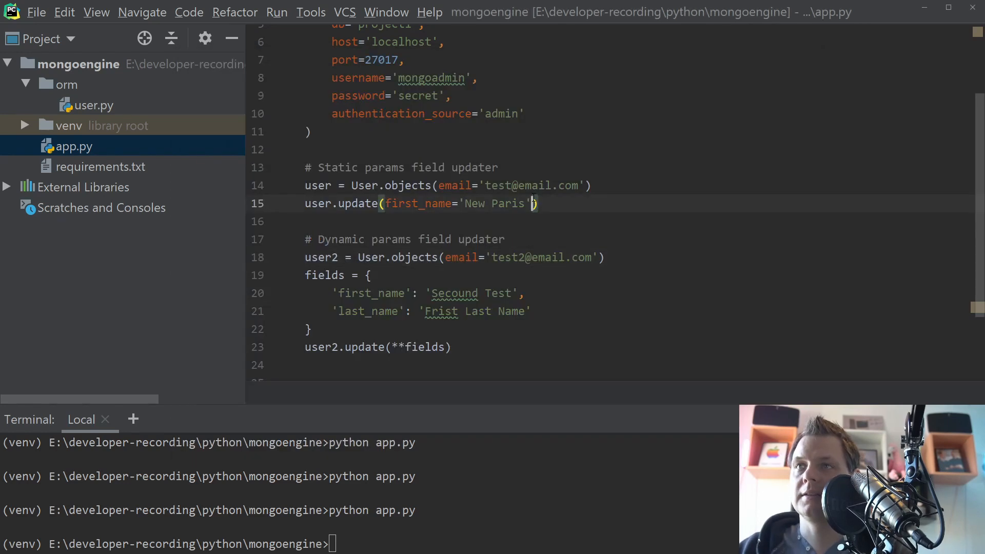
{"action": "type", "text": ", last"}
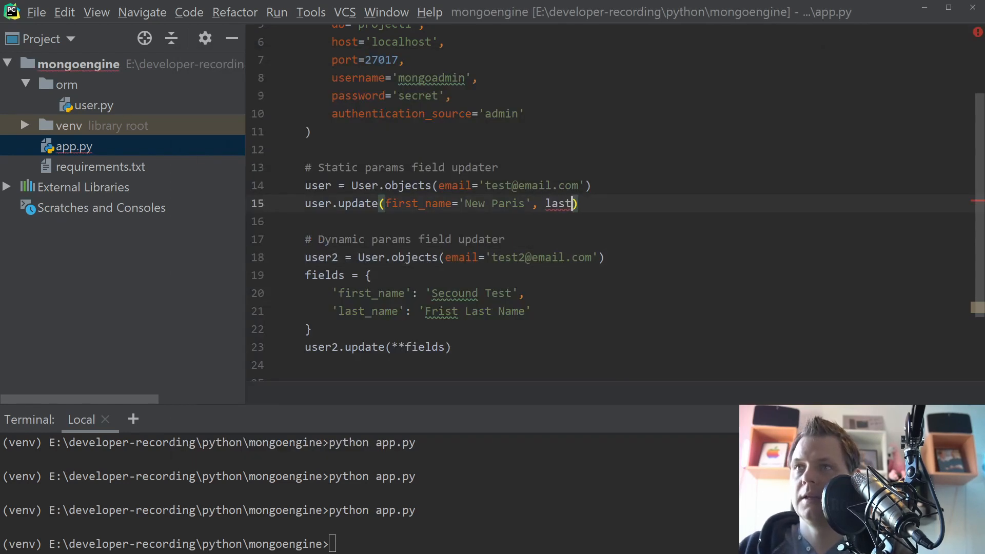
{"action": "type", "text": "_"}
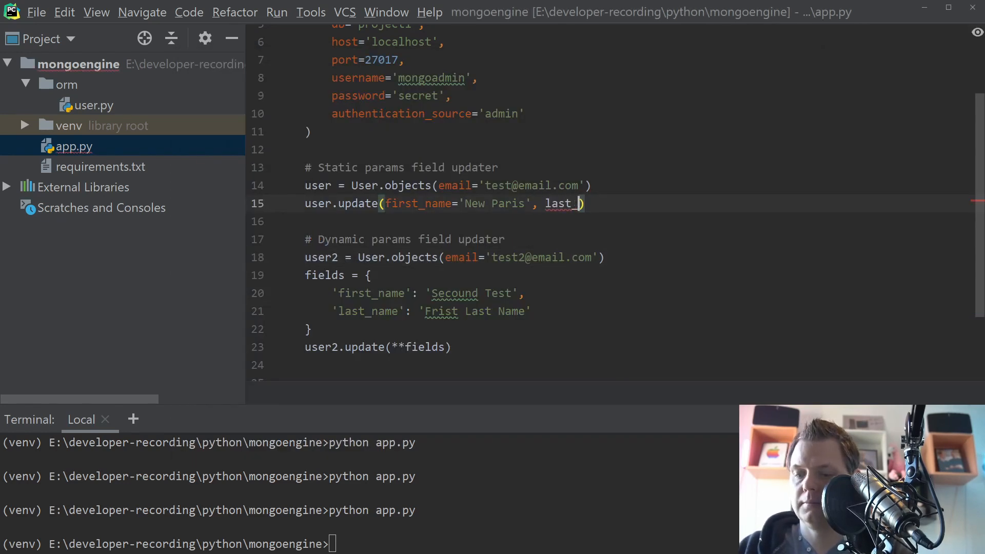
{"action": "type", "text": "name='Paris'"}
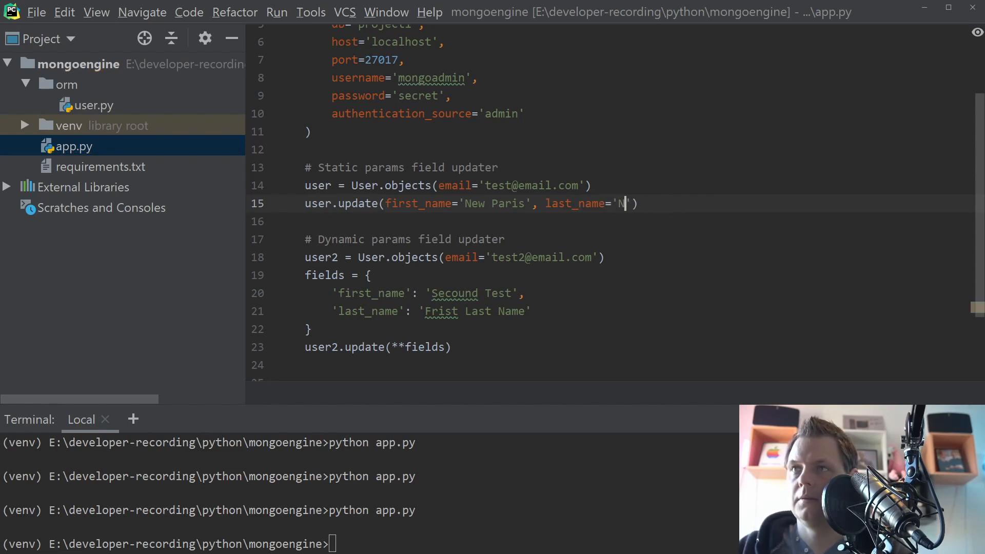
{"action": "type", "text": "akita Kejser"}
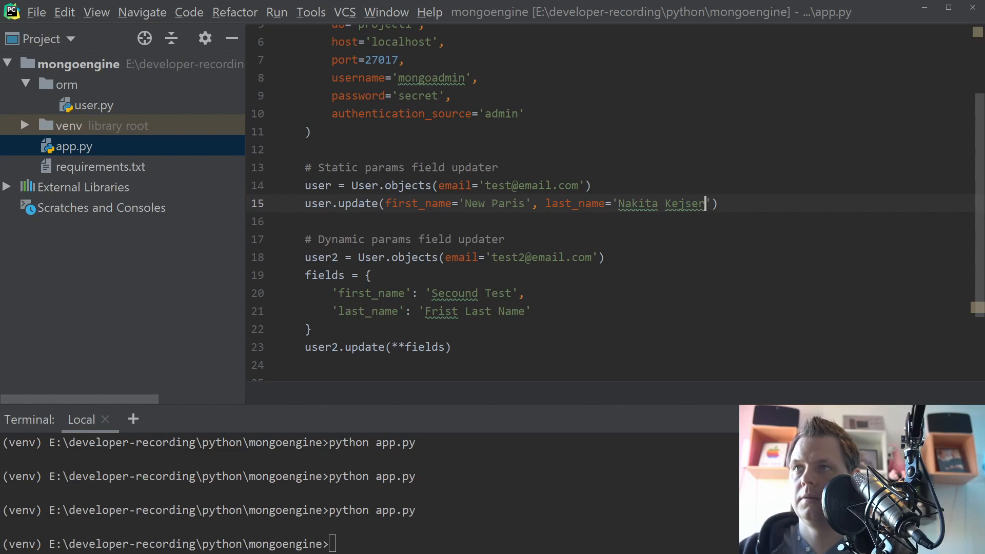
{"action": "left_click", "coordinate": [458, 518]}
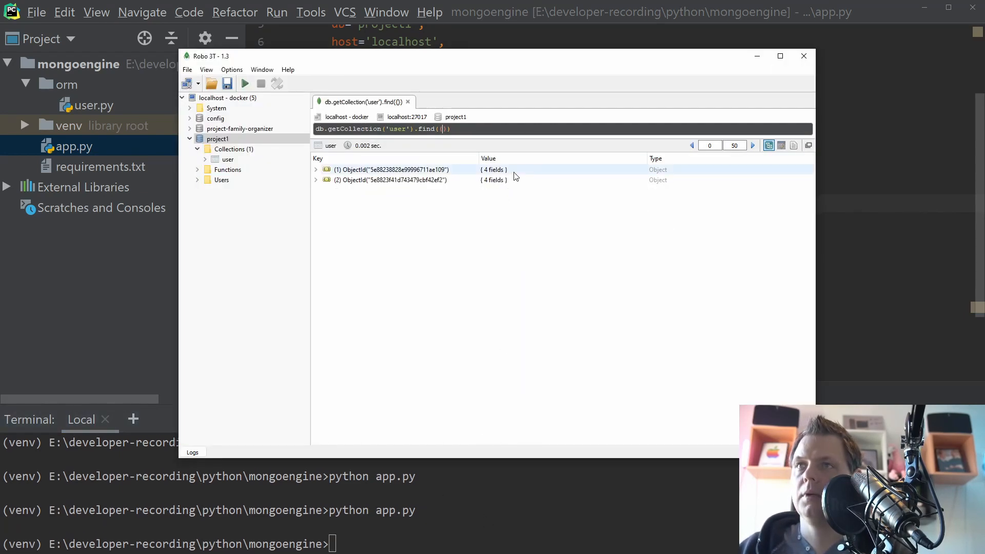
{"action": "left_click", "coordinate": [316, 169]}
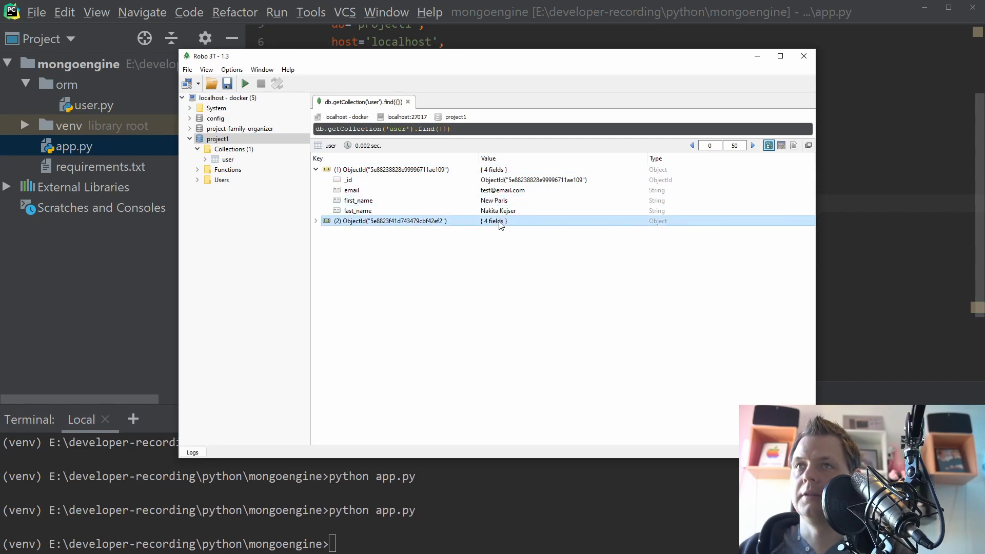
{"action": "left_click", "coordinate": [316, 221]}
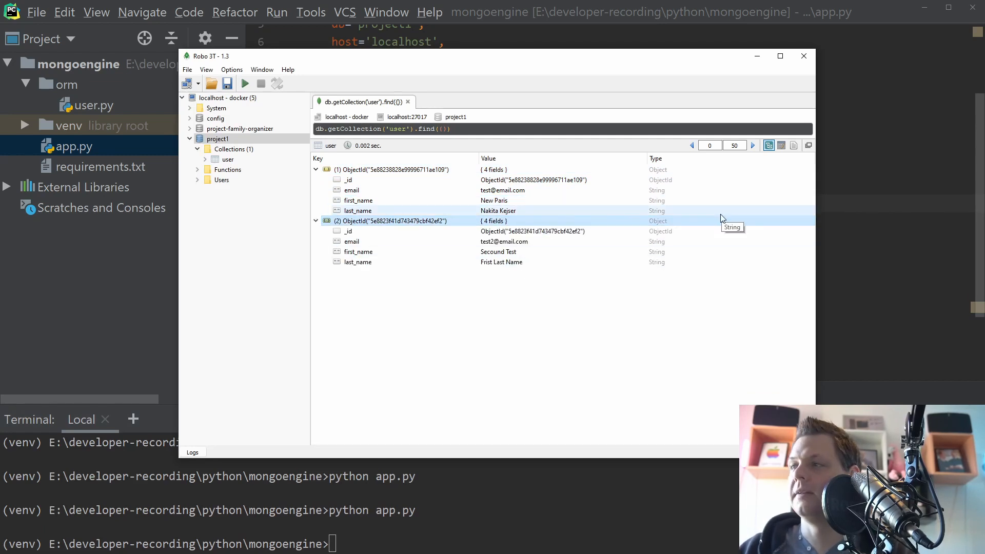